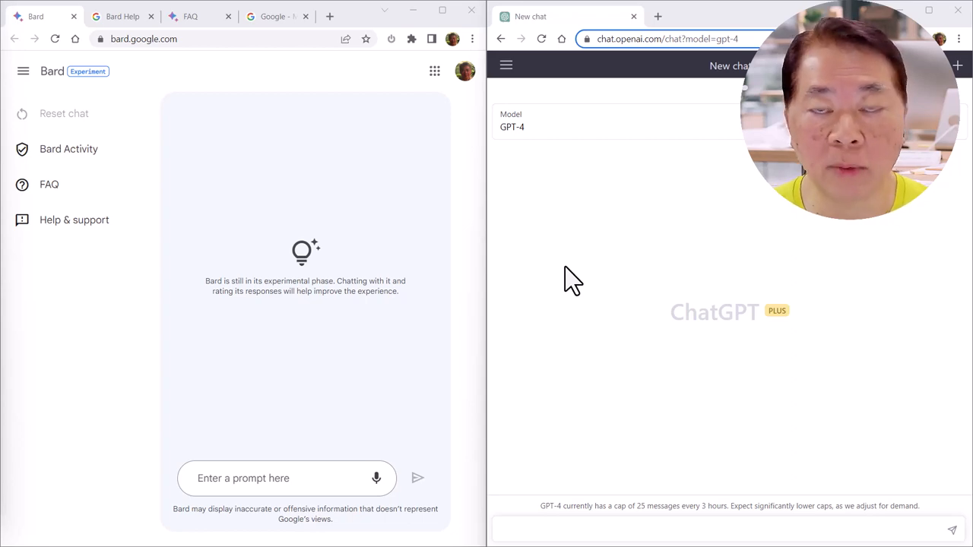
mouse_move(693, 197)
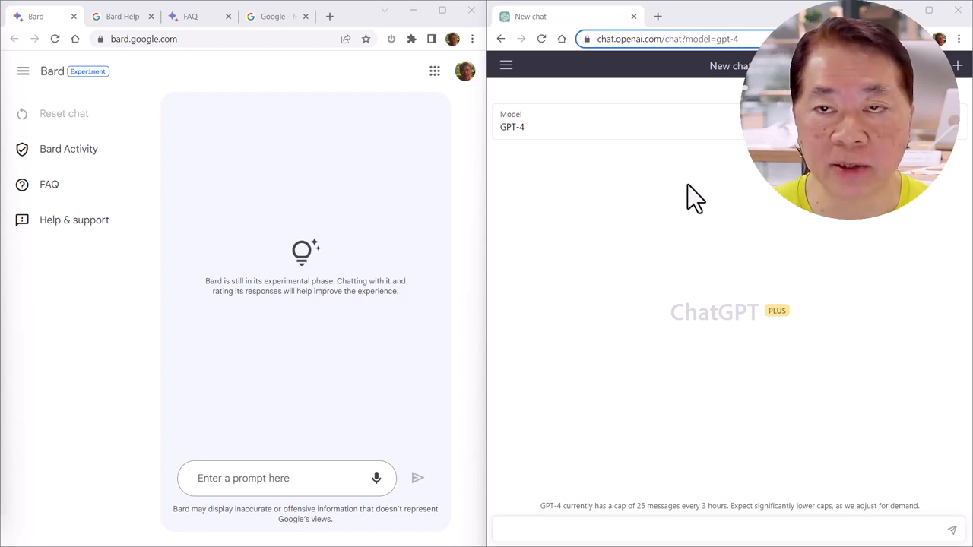
mouse_move(720, 194)
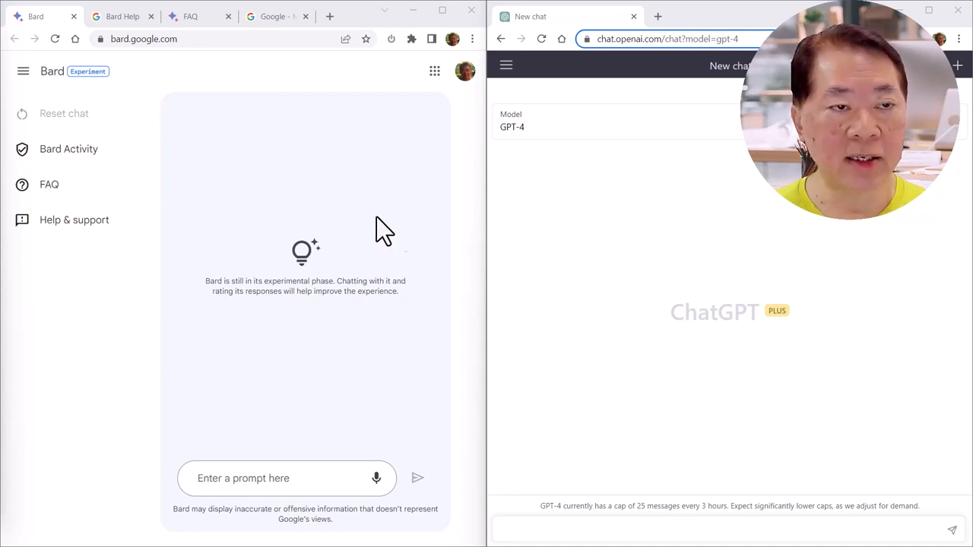
mouse_move(168, 155)
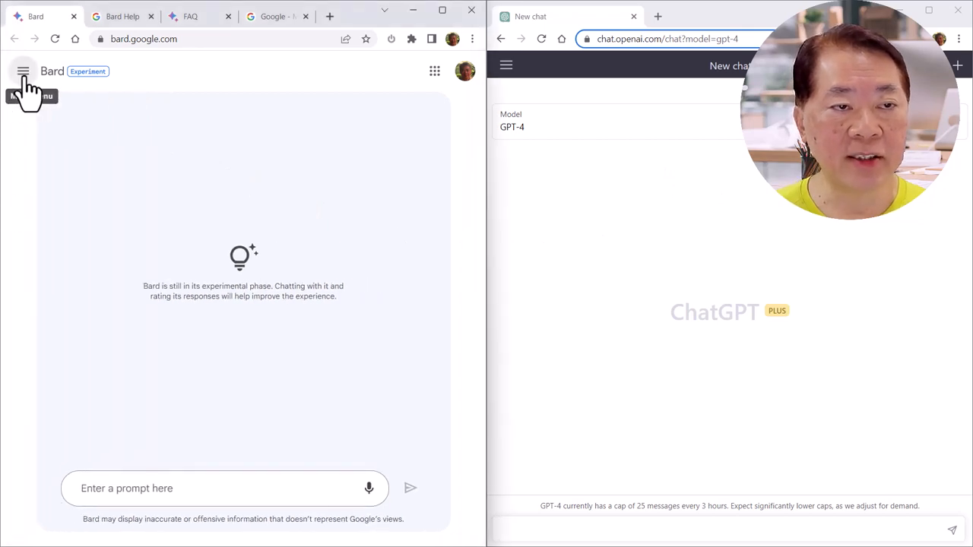
Browse the Bard FAQ, reading whether Bard gives accurate and safe responses.
click(24, 72)
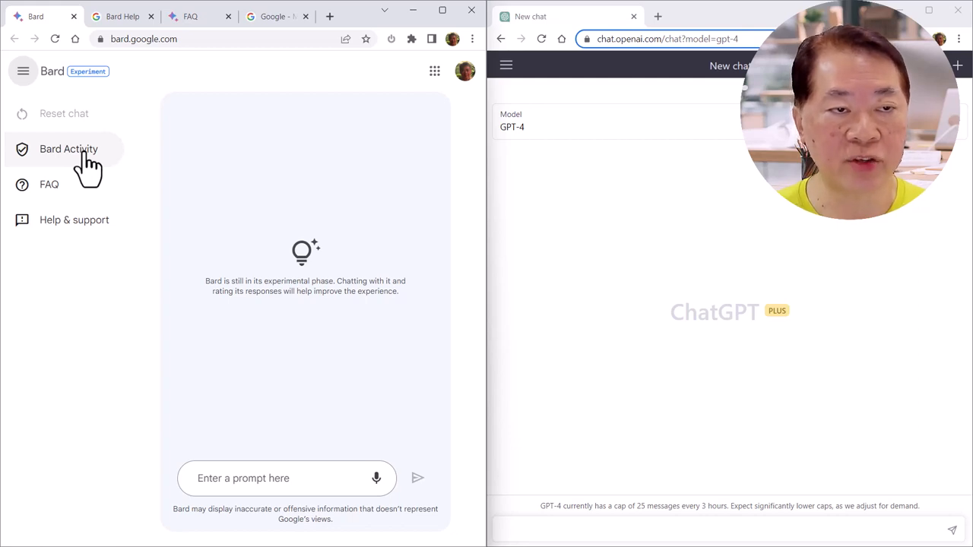
mouse_move(49, 184)
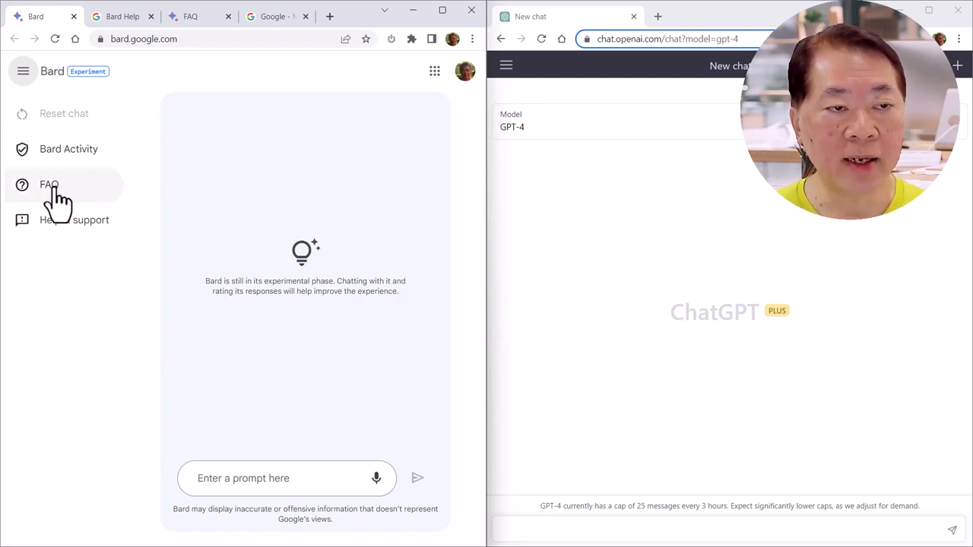
mouse_move(186, 69)
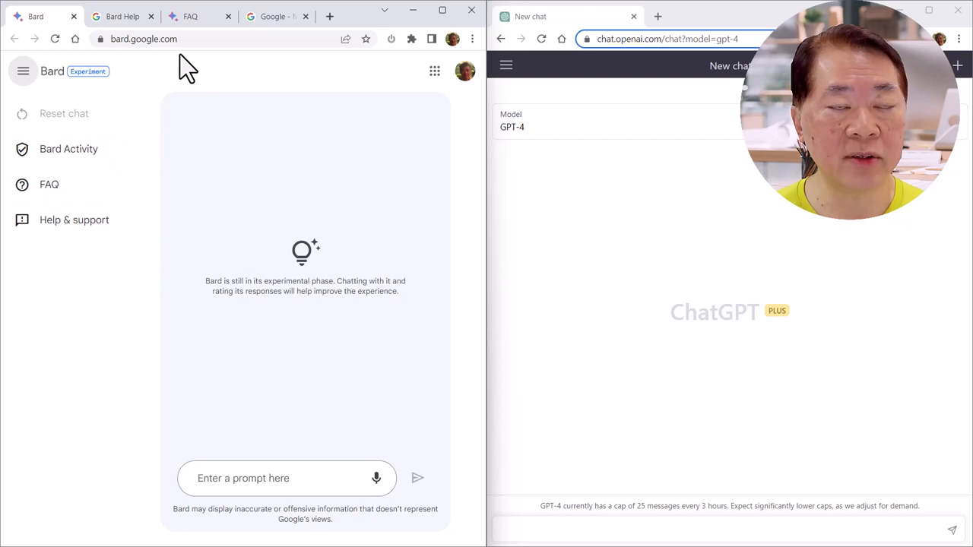
click(189, 16)
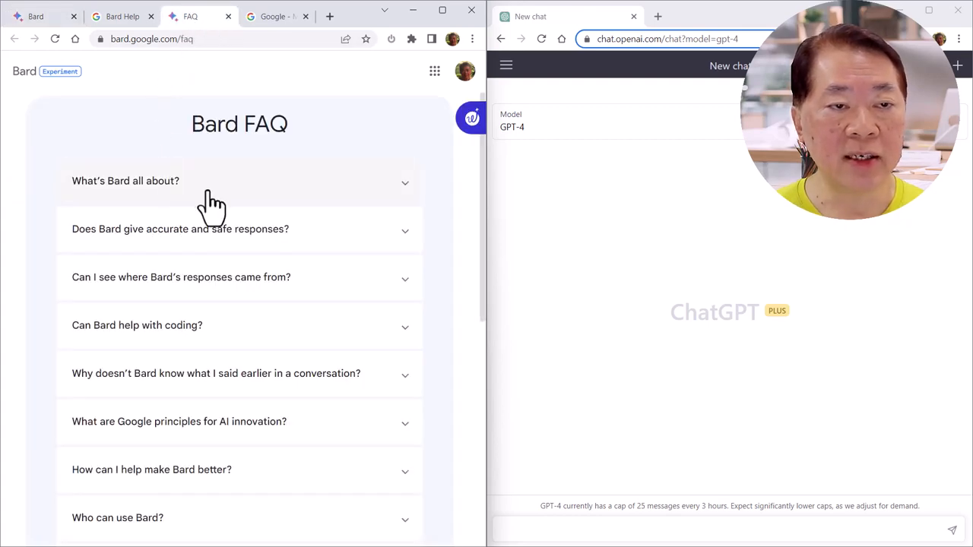
click(125, 181)
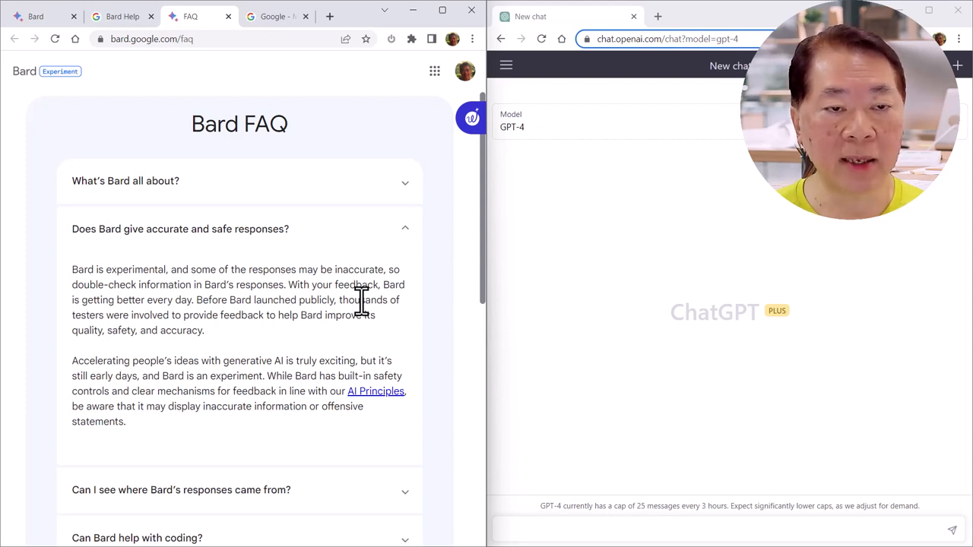
mouse_move(401, 270)
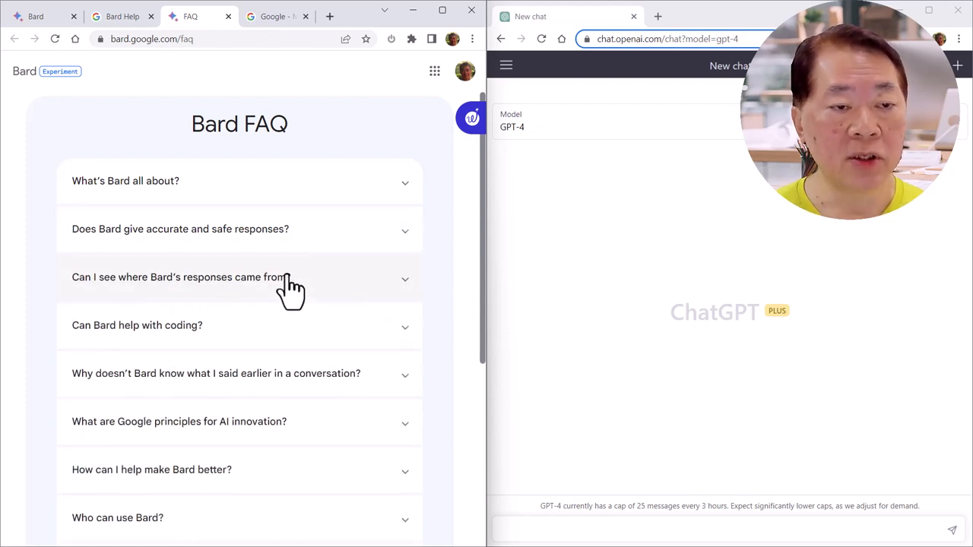
scroll(down, 3)
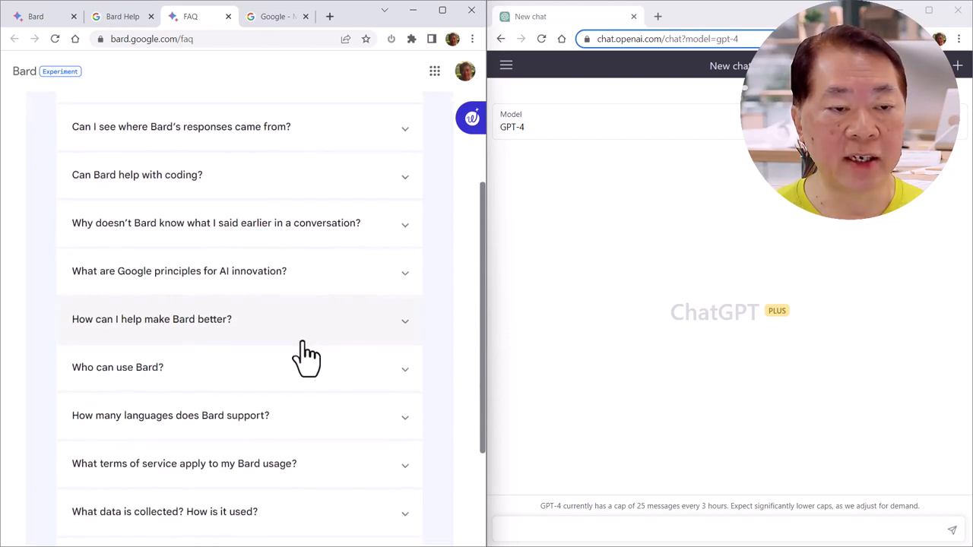
mouse_move(321, 336)
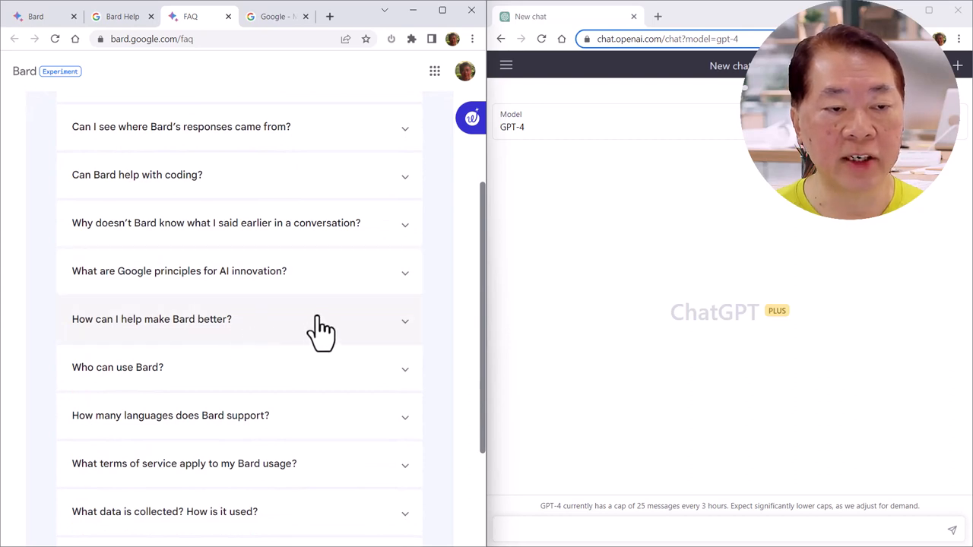
Show the Bard Activity setting page with activity storage turned on.
click(276, 16)
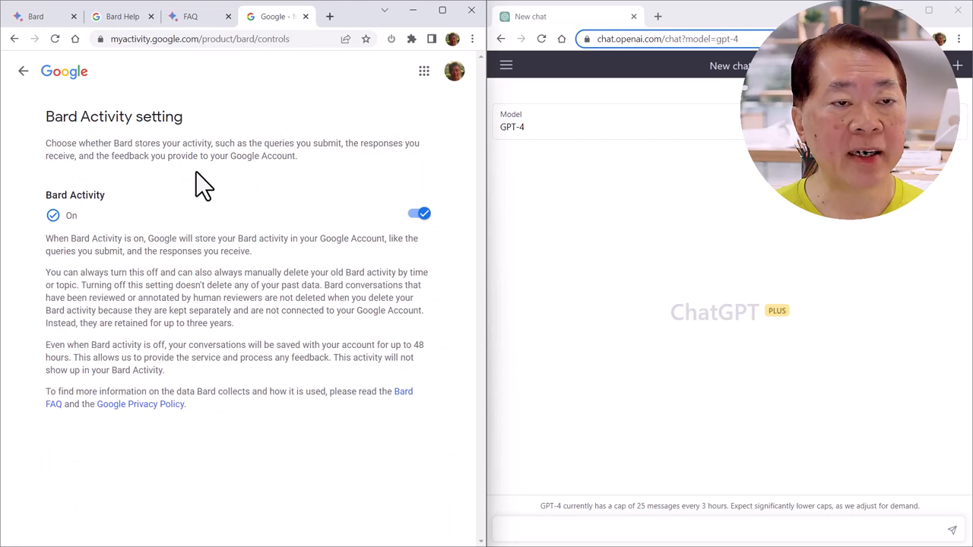
mouse_move(395, 231)
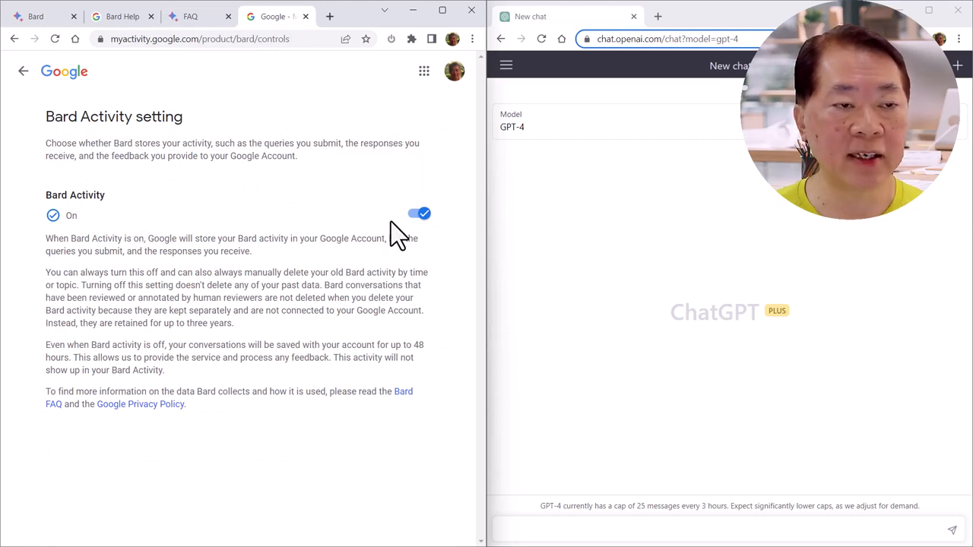
mouse_move(140, 225)
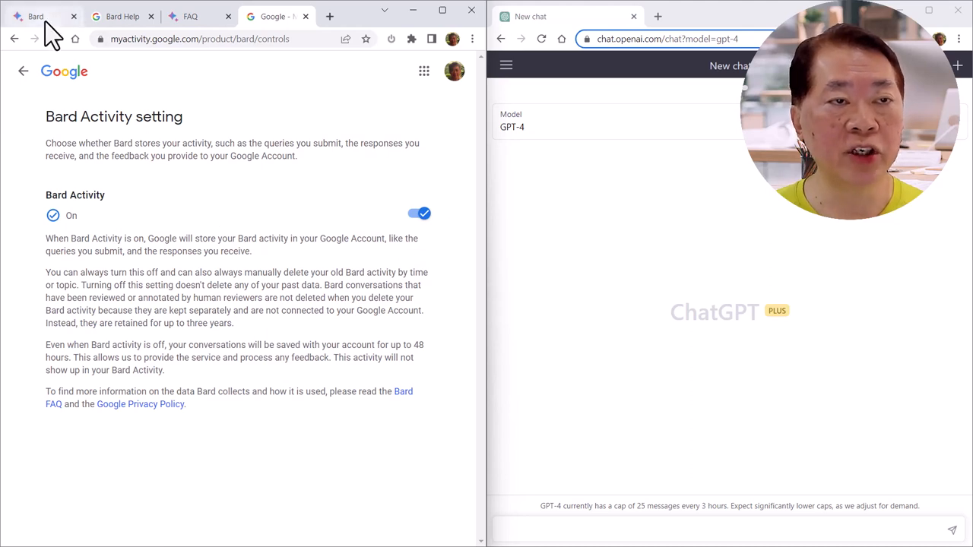
Enter 'Suggest some interesting blog topics about GPT-4' in both Bard and ChatGPT, unsent.
click(38, 17)
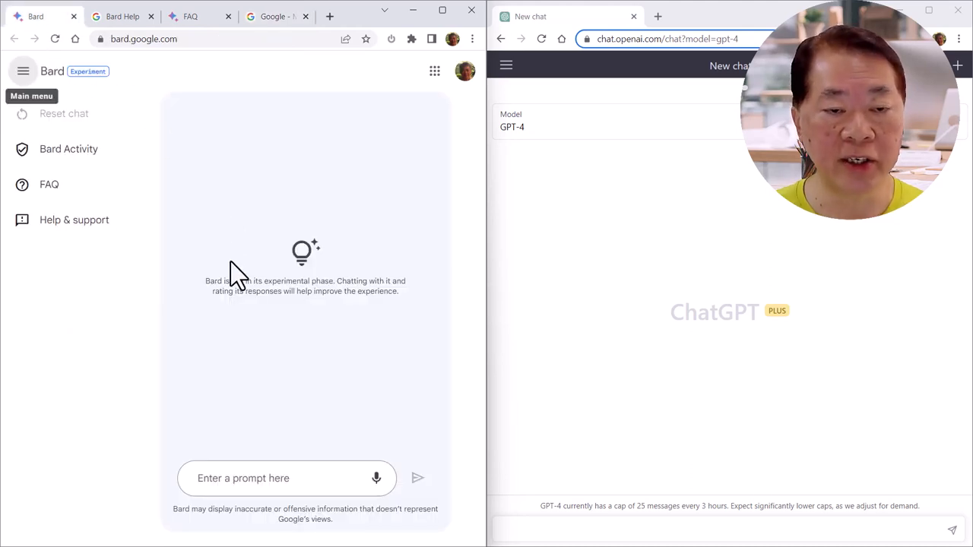
mouse_move(292, 468)
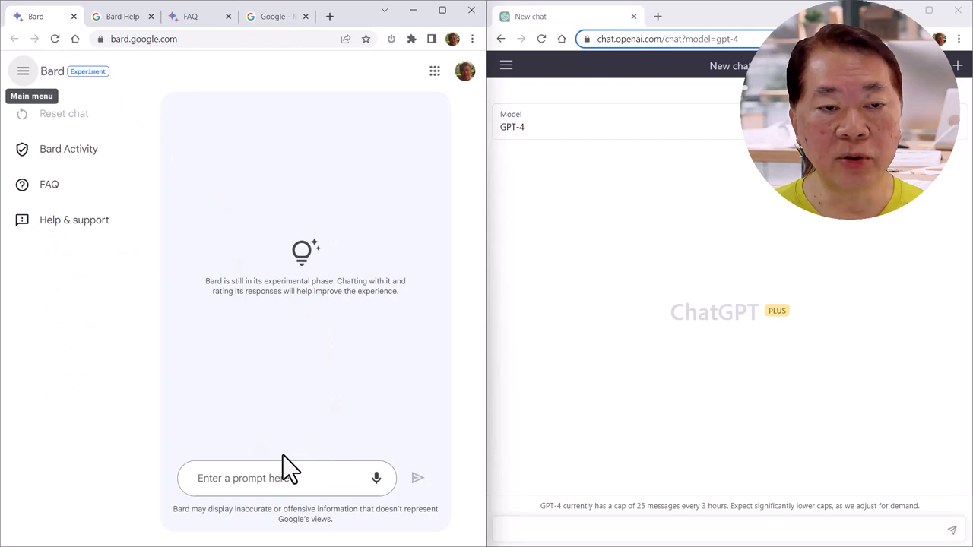
click(251, 477)
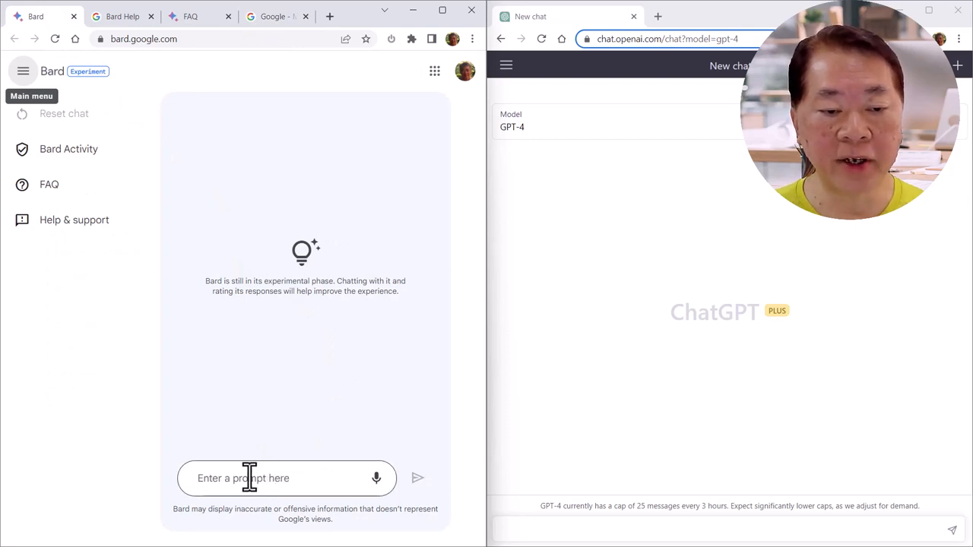
mouse_move(773, 190)
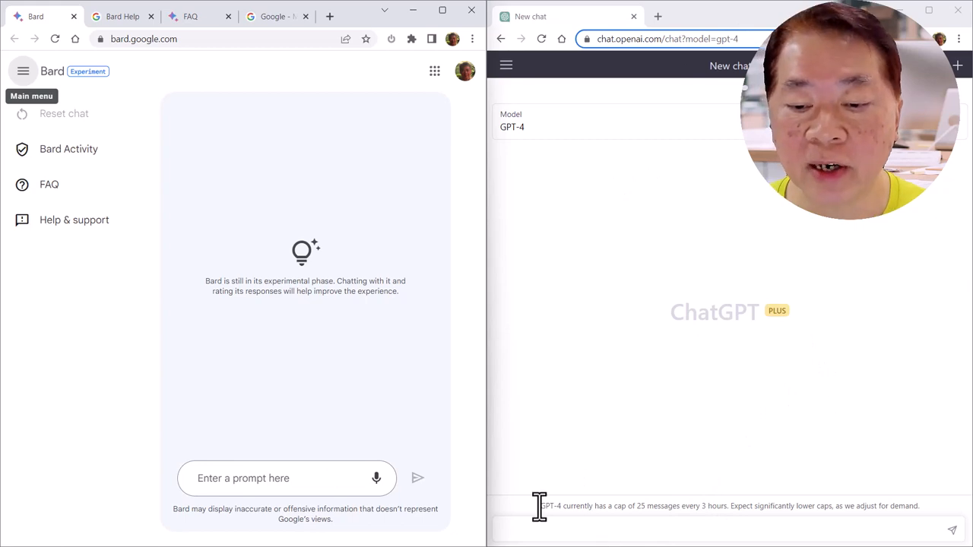
mouse_move(878, 532)
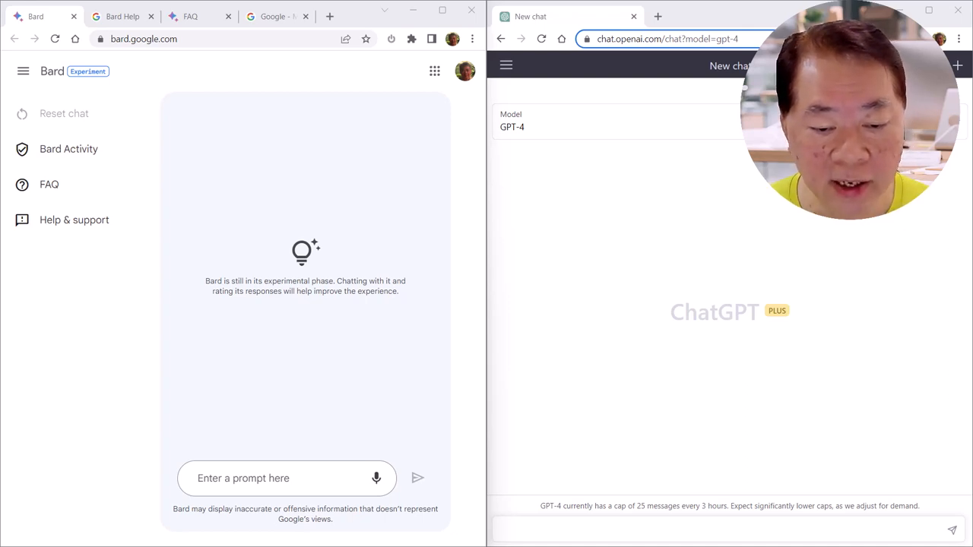
mouse_move(73, 219)
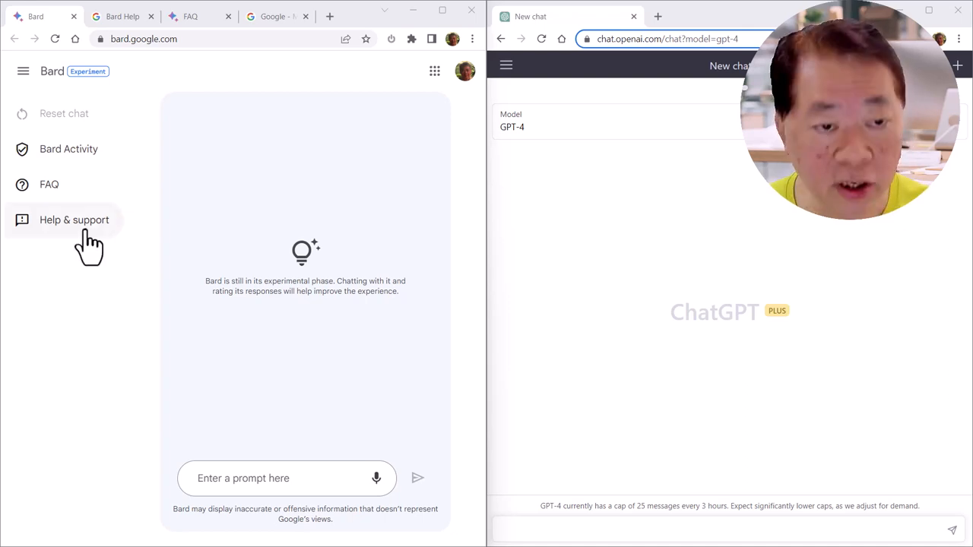
text(Suggest some interesting blog topics about GPT-4)
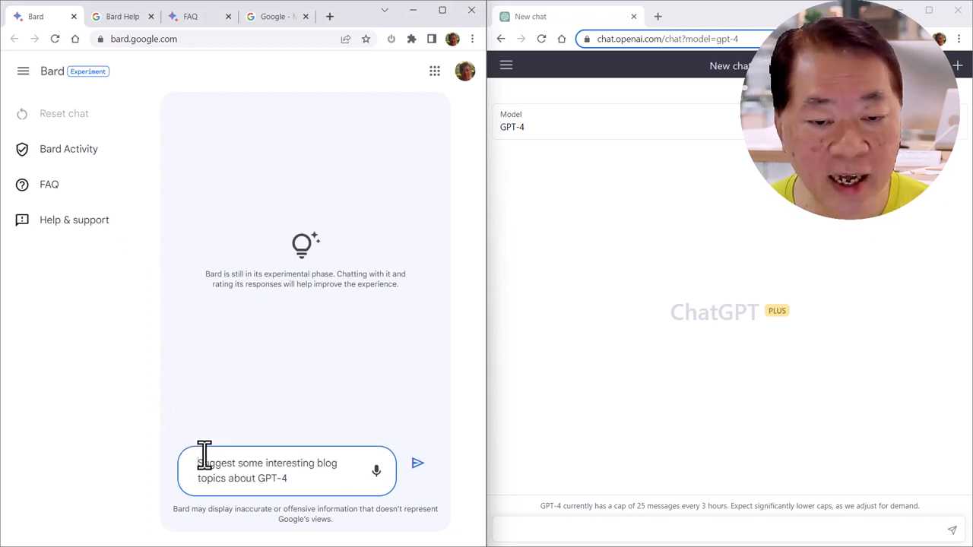
mouse_move(235, 470)
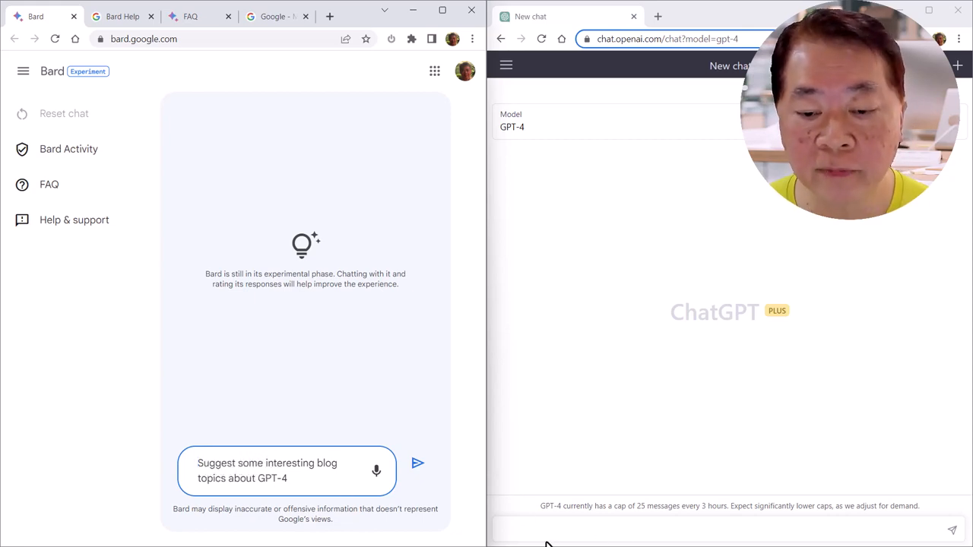
text(Suggest some interesting blog topics about GPT-4)
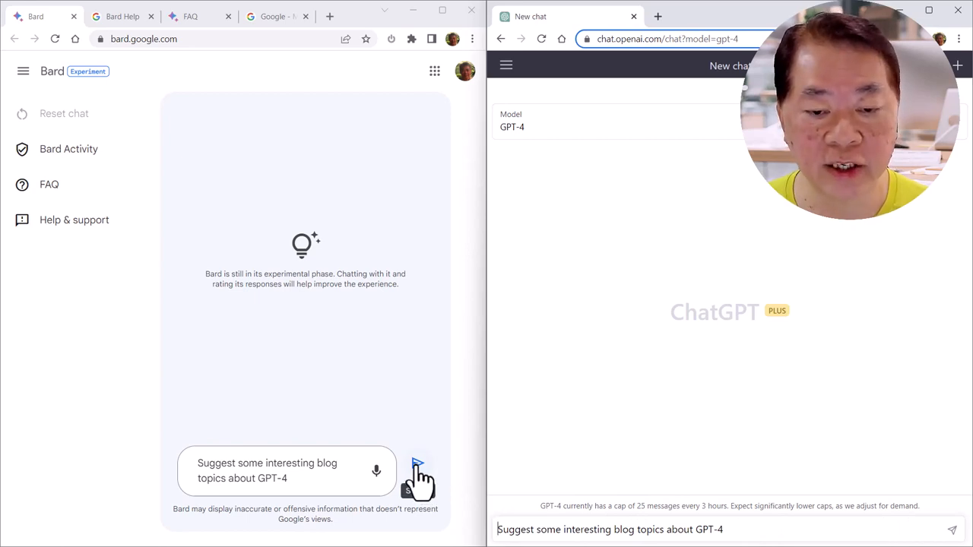
Send the blog-topics prompt to Bard and GPT-4 and read both lists of suggestions.
click(417, 477)
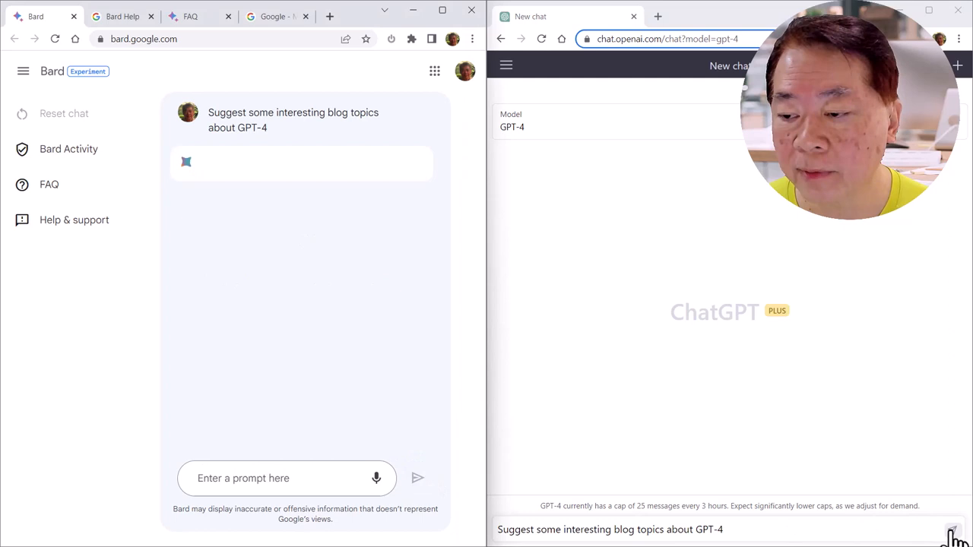
click(961, 542)
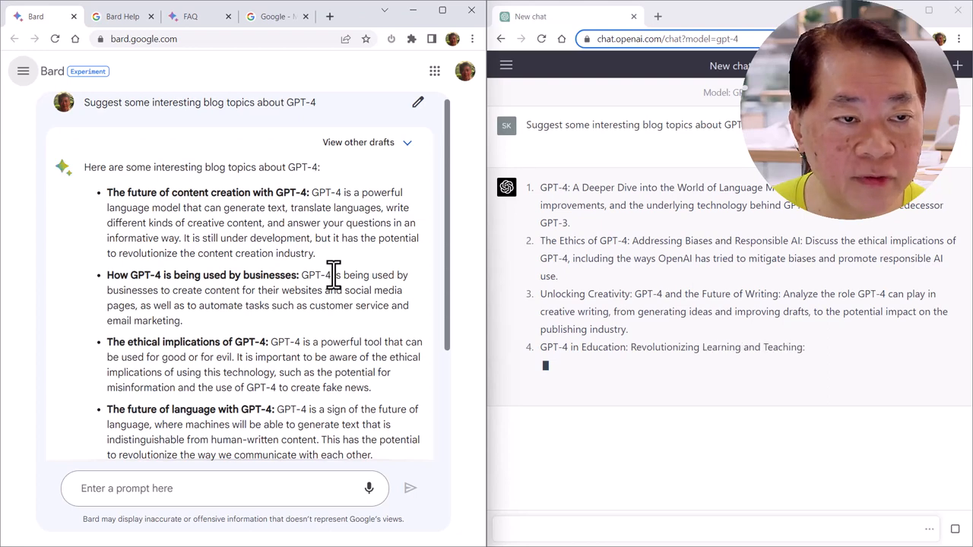
scroll(down, 3)
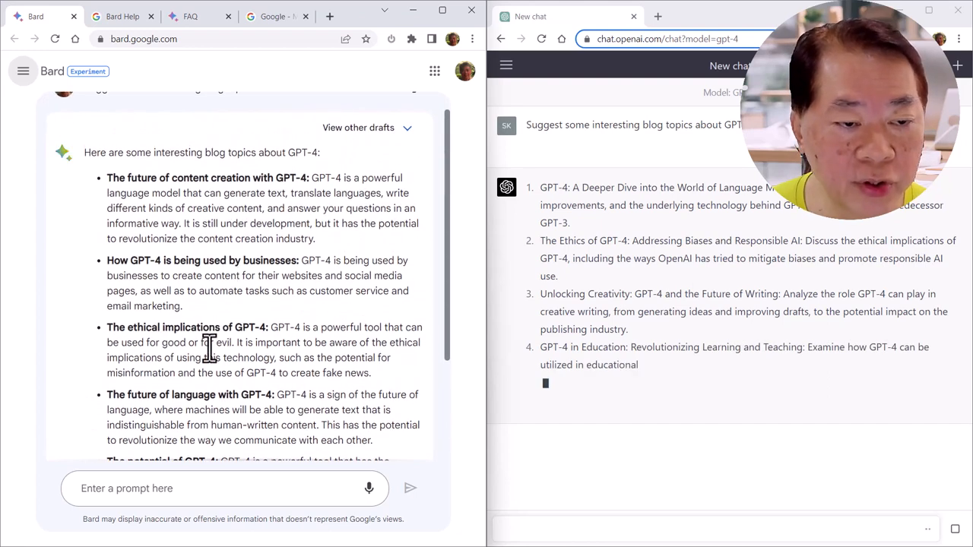
scroll(down, 3)
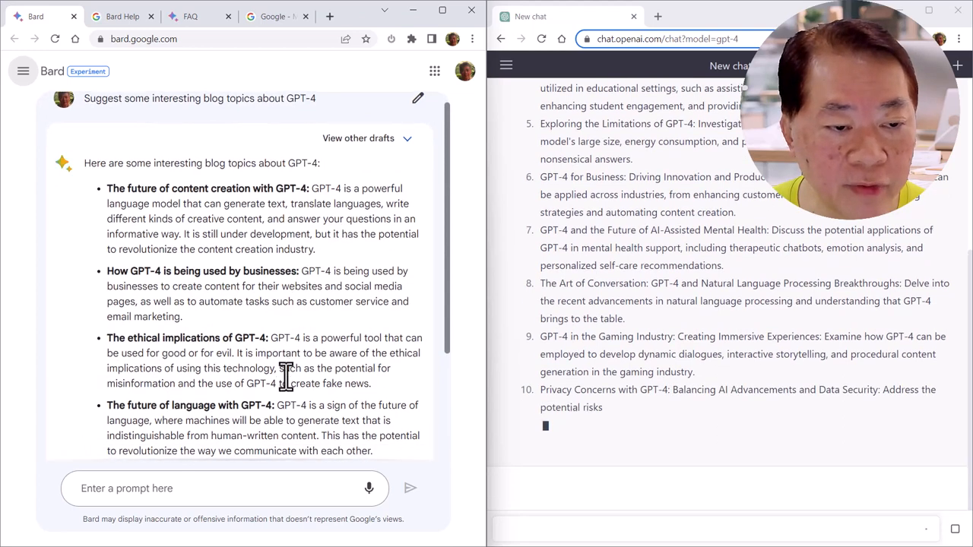
scroll(down, 3)
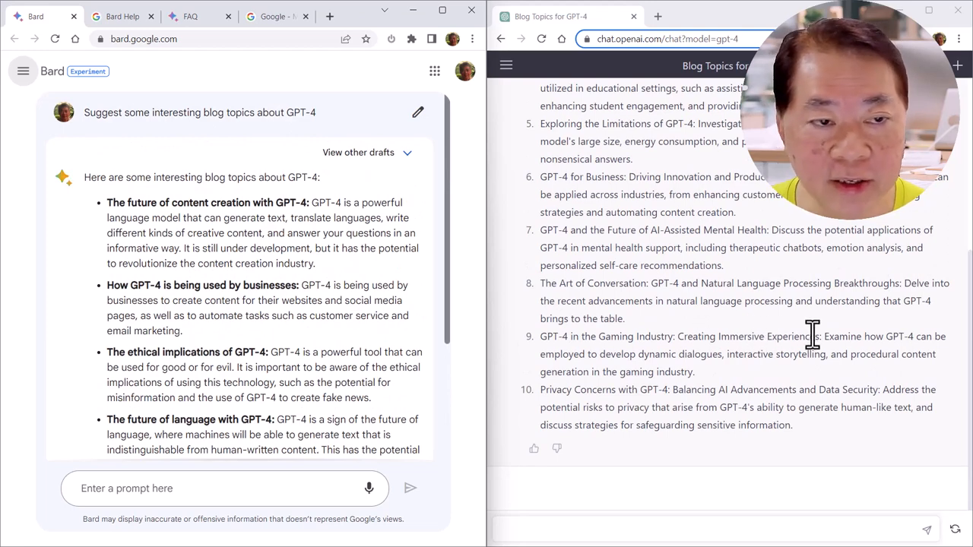
scroll(down, 3)
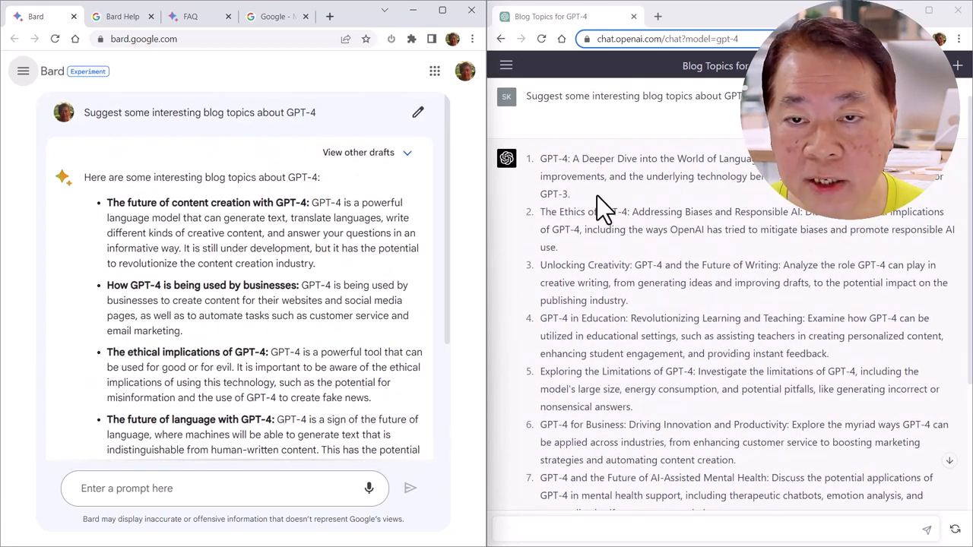
mouse_move(772, 213)
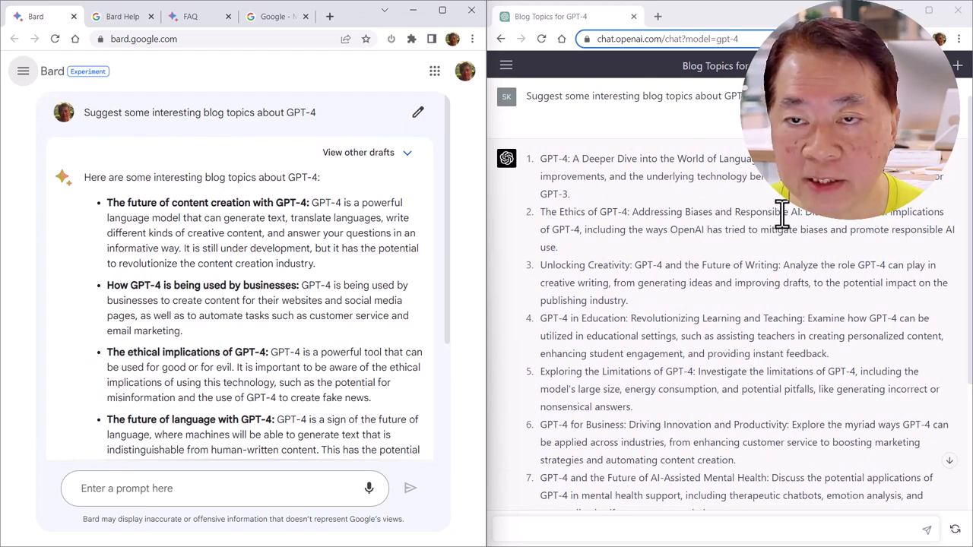
mouse_move(771, 320)
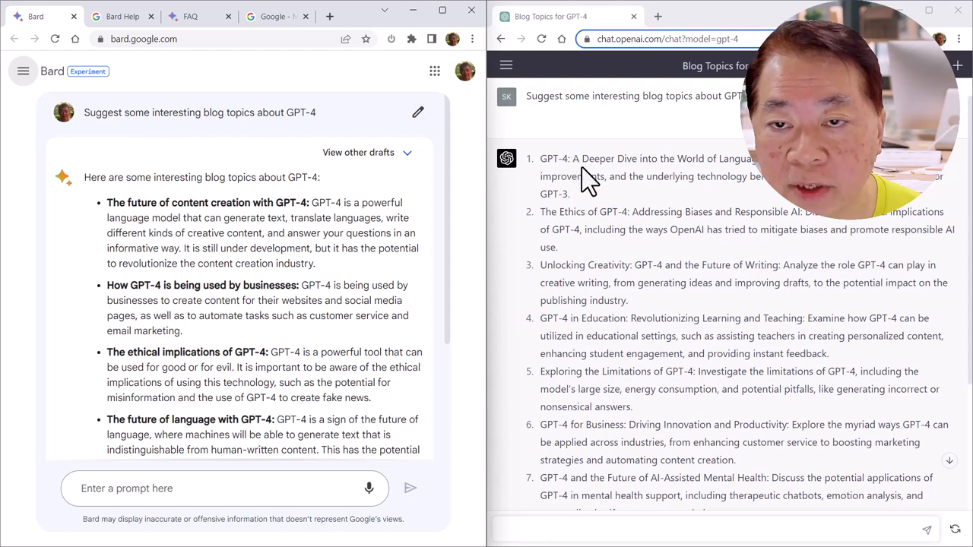
mouse_move(687, 167)
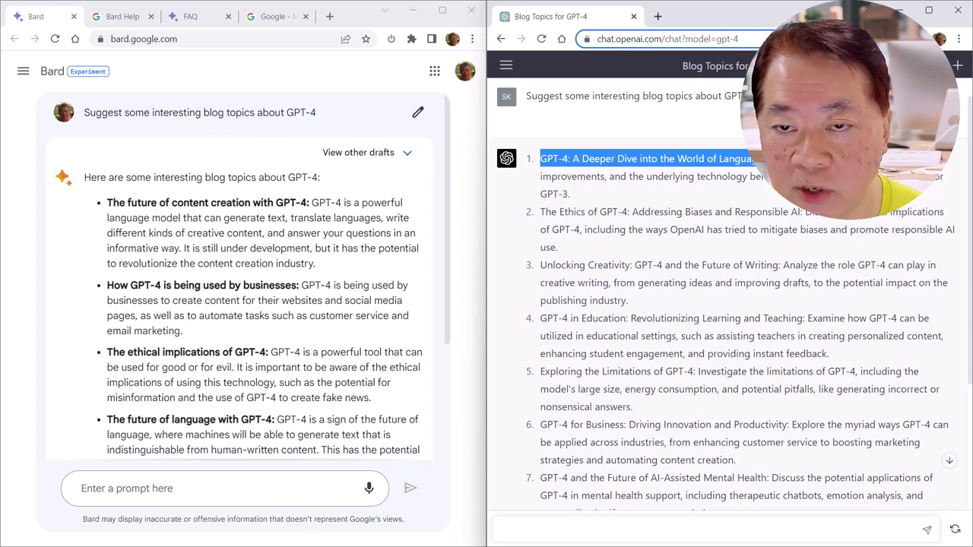
mouse_move(638, 231)
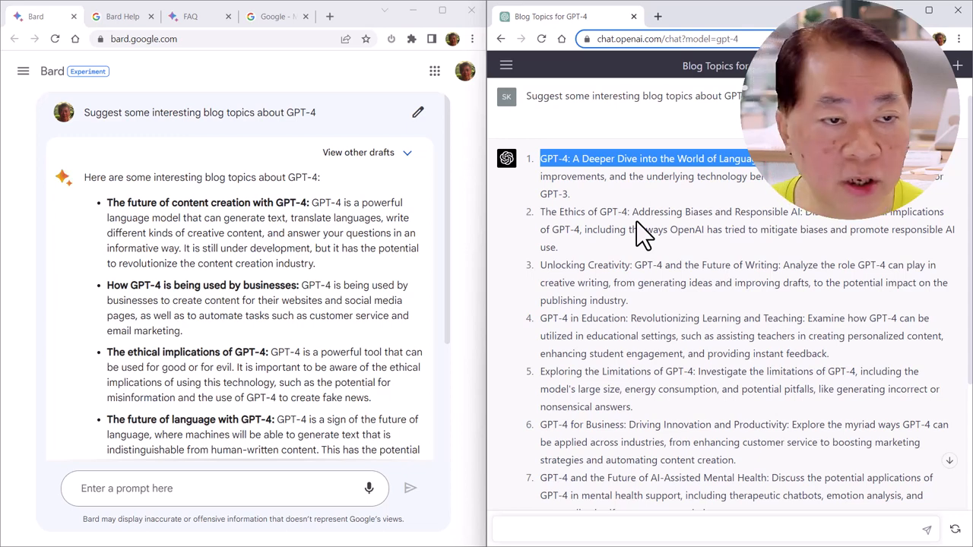
scroll(down, 3)
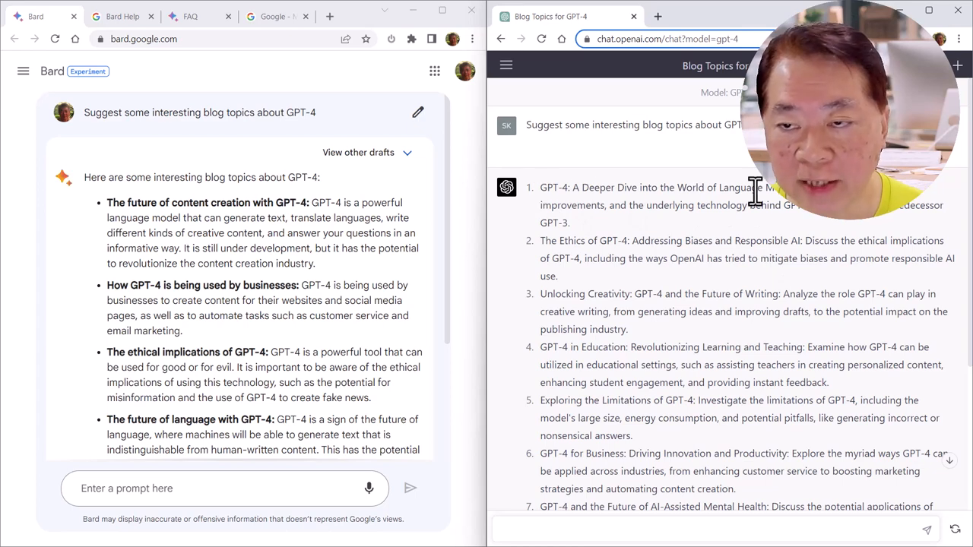
scroll(down, 3)
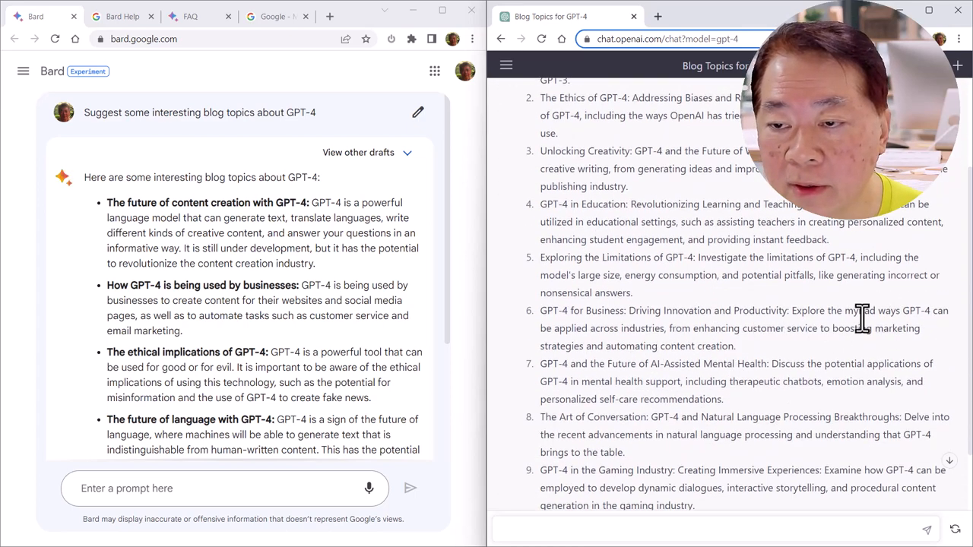
mouse_move(714, 319)
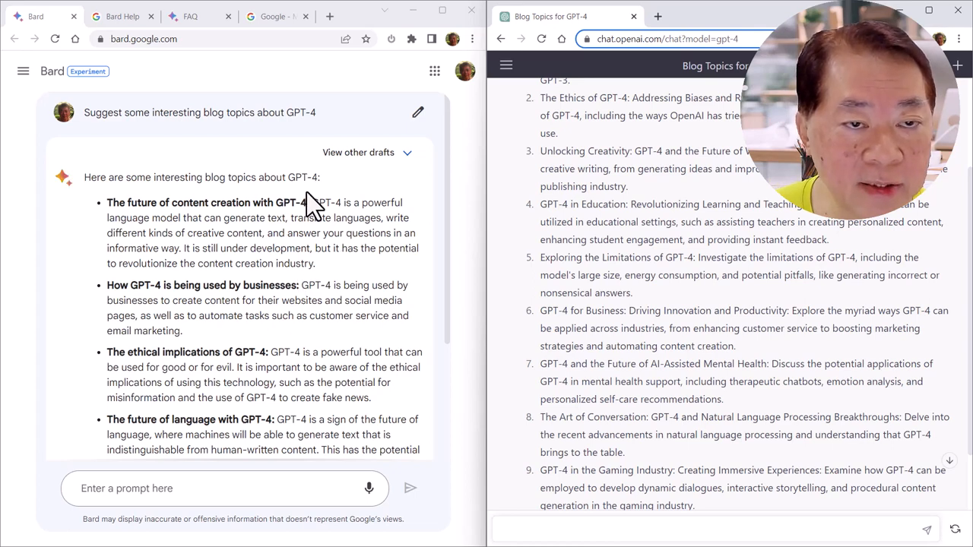
mouse_move(161, 220)
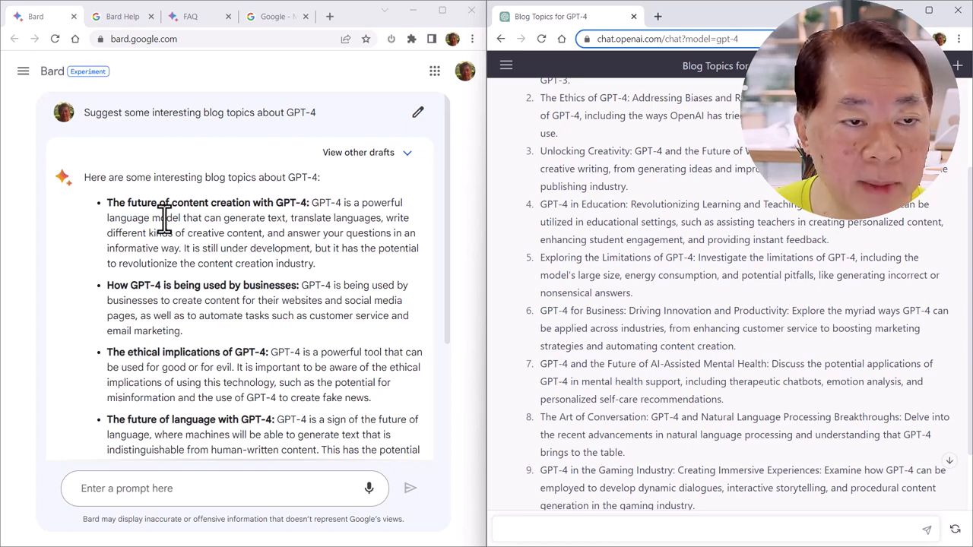
mouse_move(295, 202)
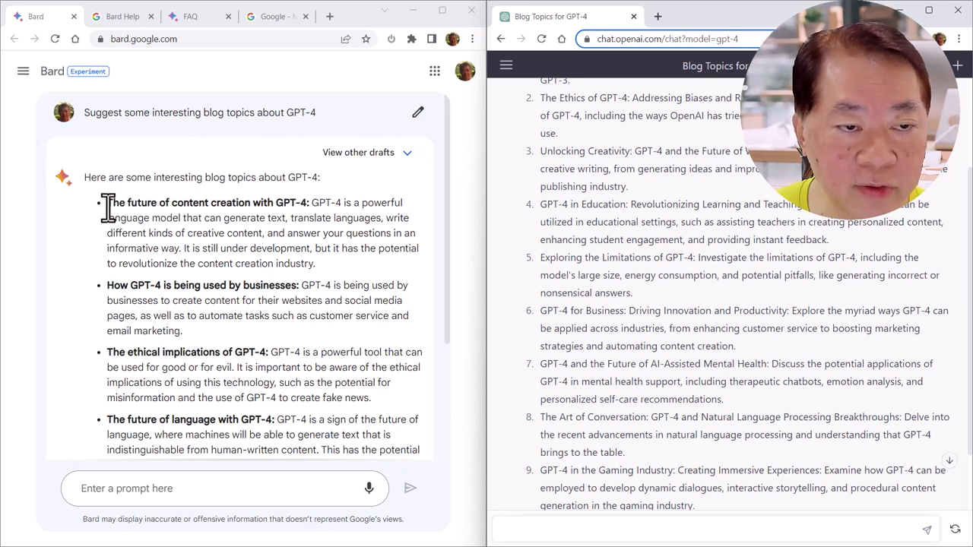
mouse_move(237, 361)
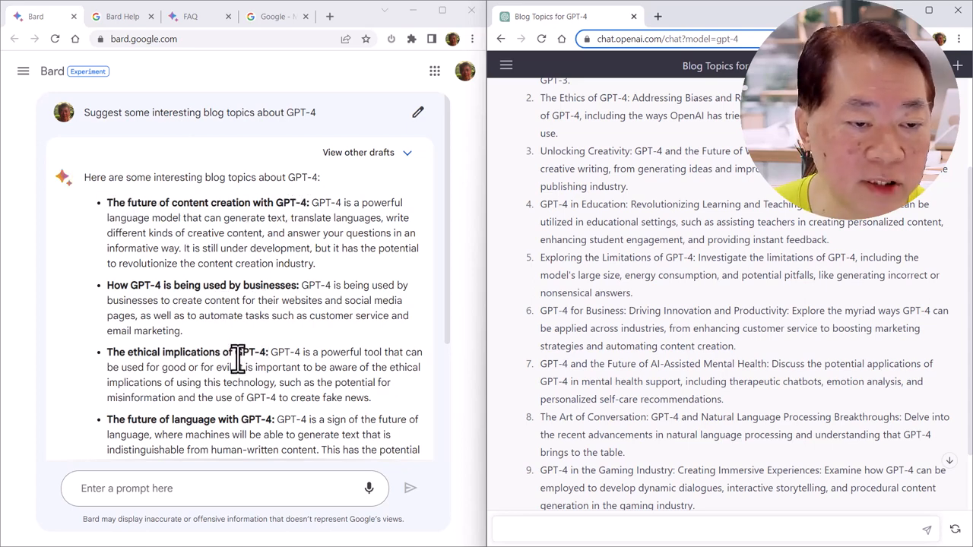
scroll(down, 3)
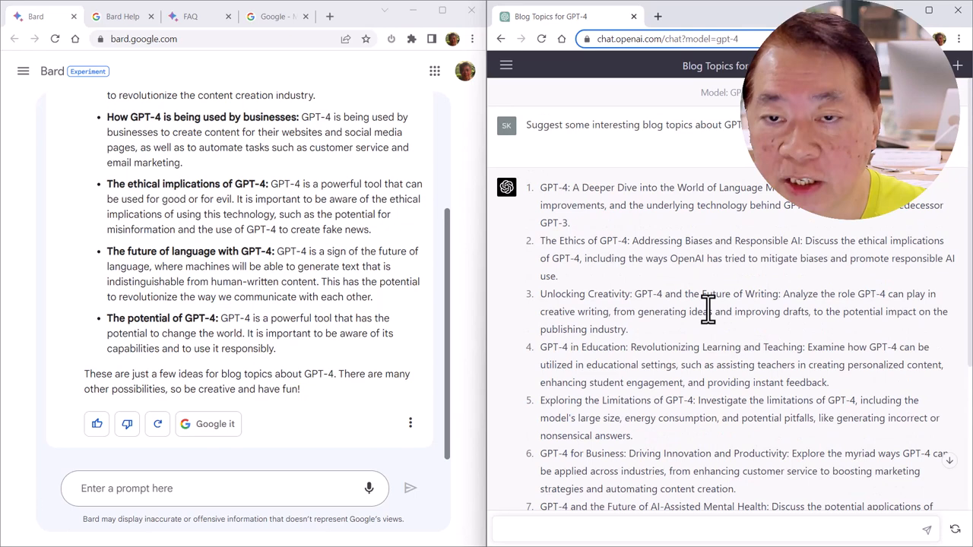
mouse_move(561, 211)
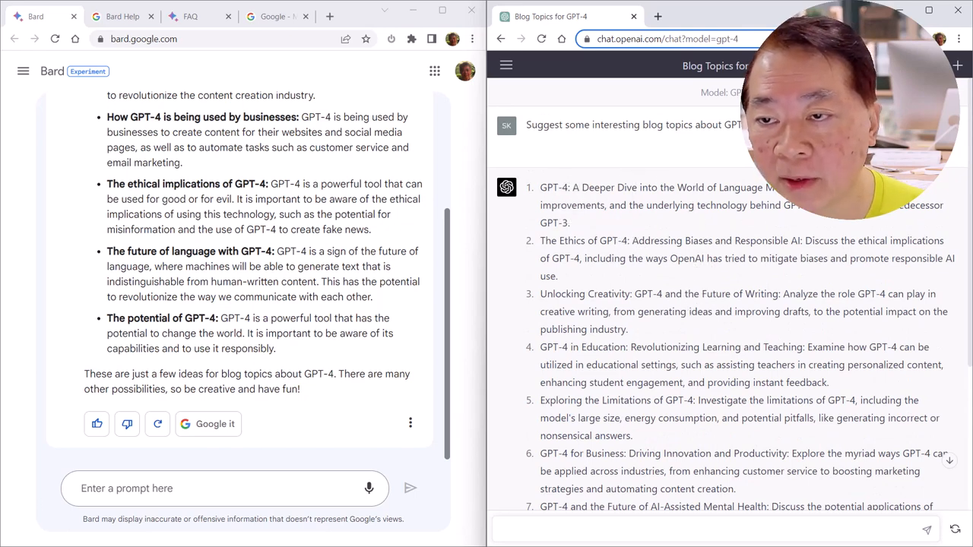
mouse_move(733, 207)
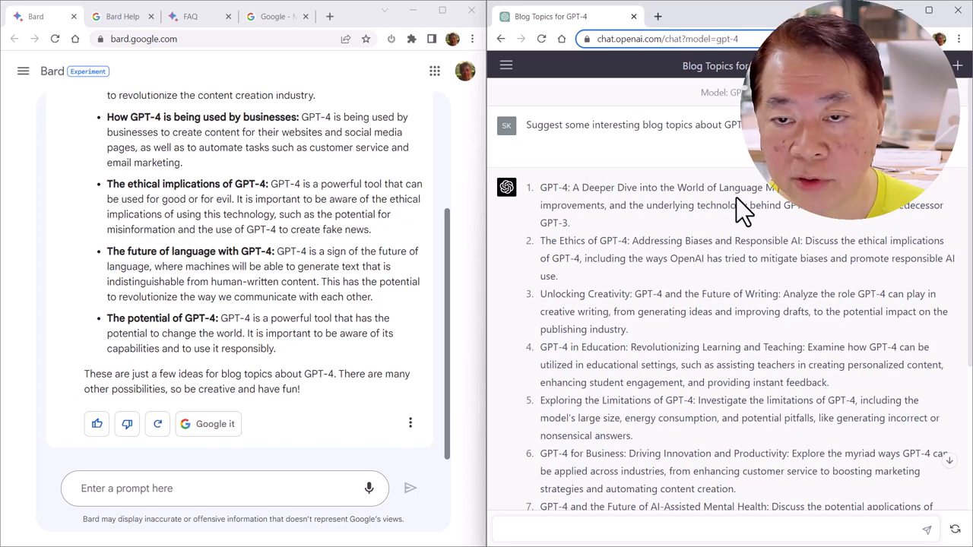
scroll(down, 3)
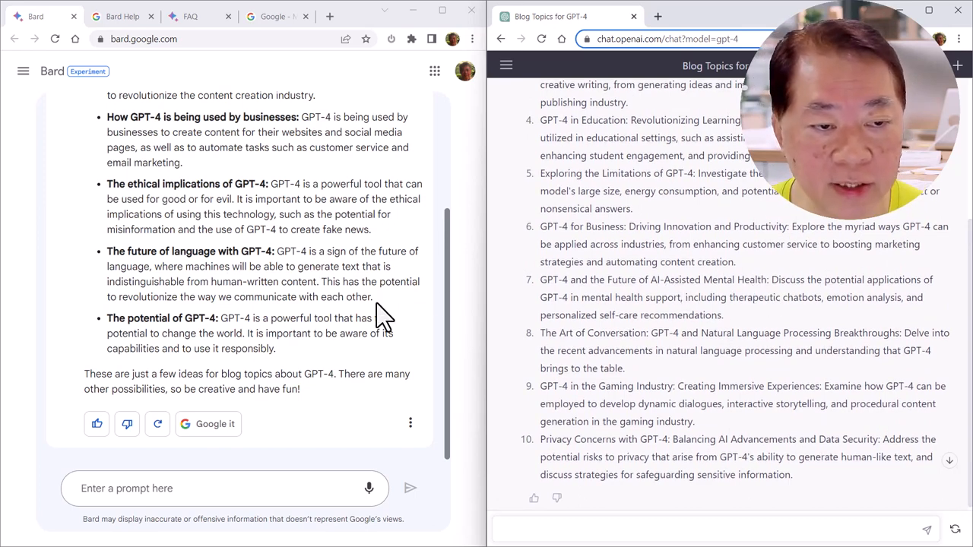
mouse_move(352, 296)
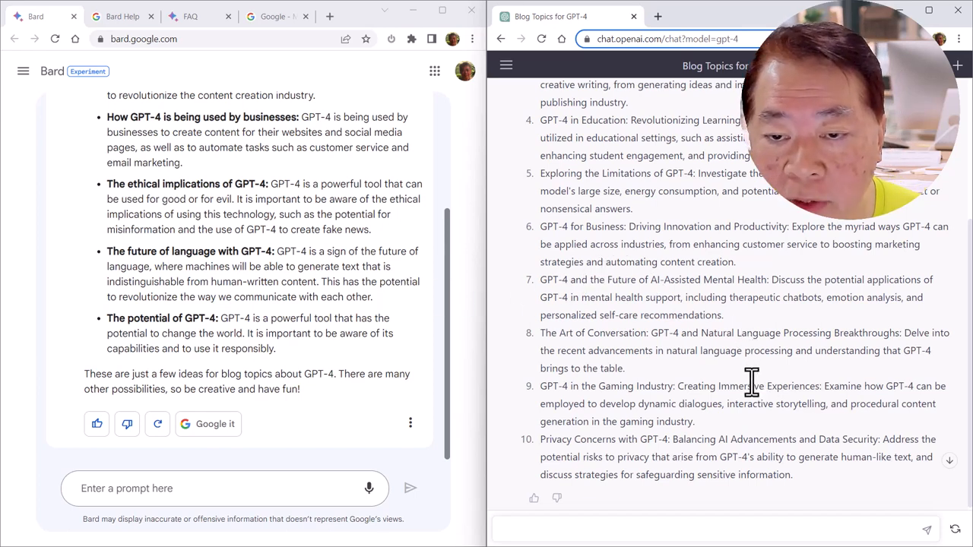
scroll(down, 3)
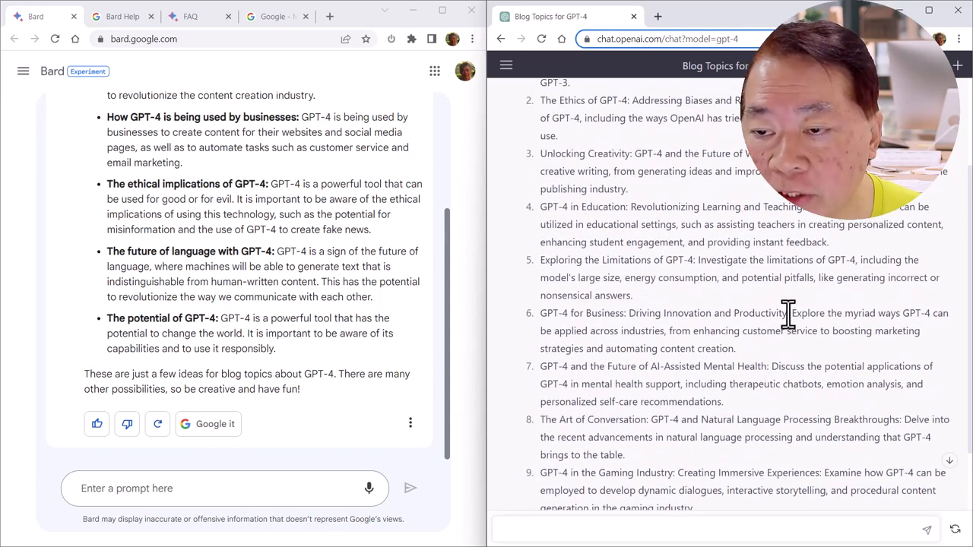
Request a blog outline for 'GPT-4 for Business: Driving Innovation and Productivity' from Bard and ChatGPT.
drag(542, 314, 789, 313)
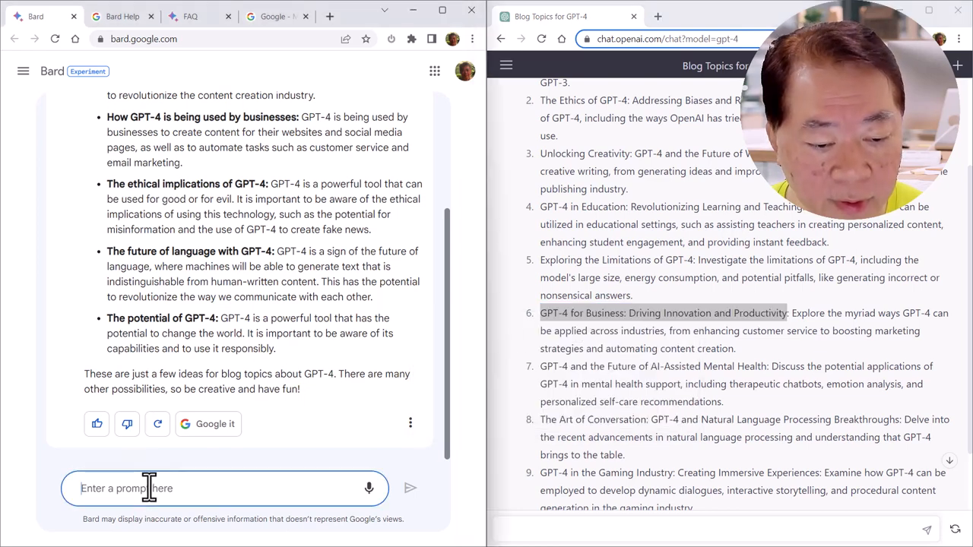
text(GPT-4 for Business: Driving Innovation and Productivity)
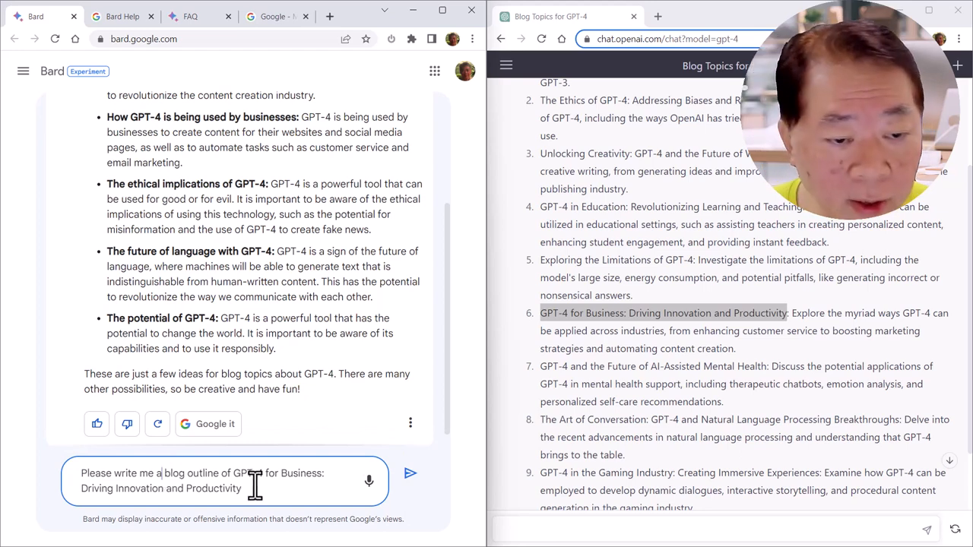
mouse_move(228, 494)
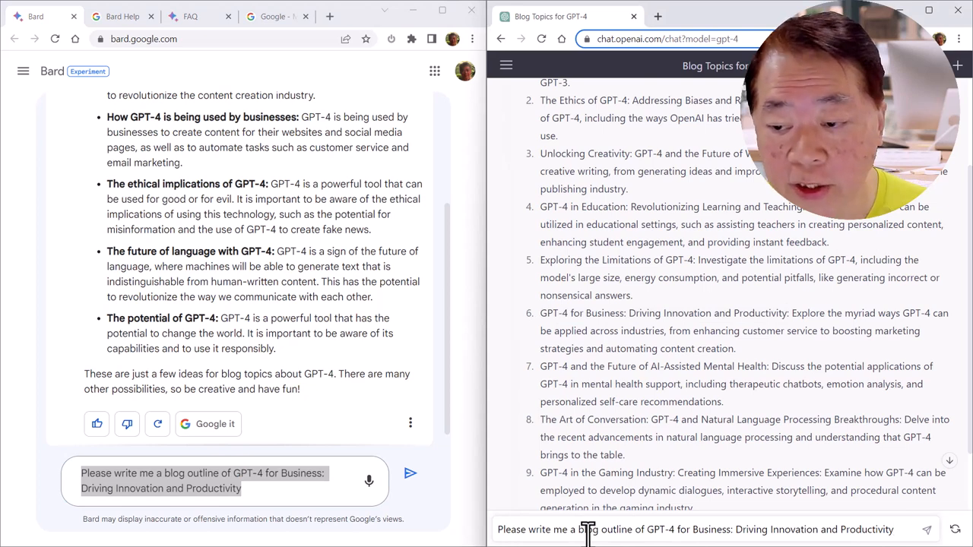
mouse_move(613, 538)
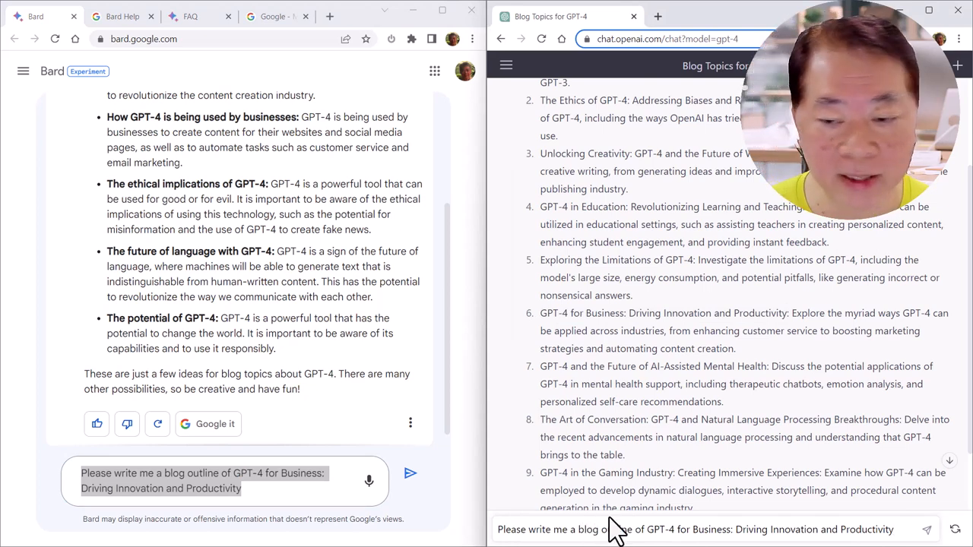
mouse_move(422, 496)
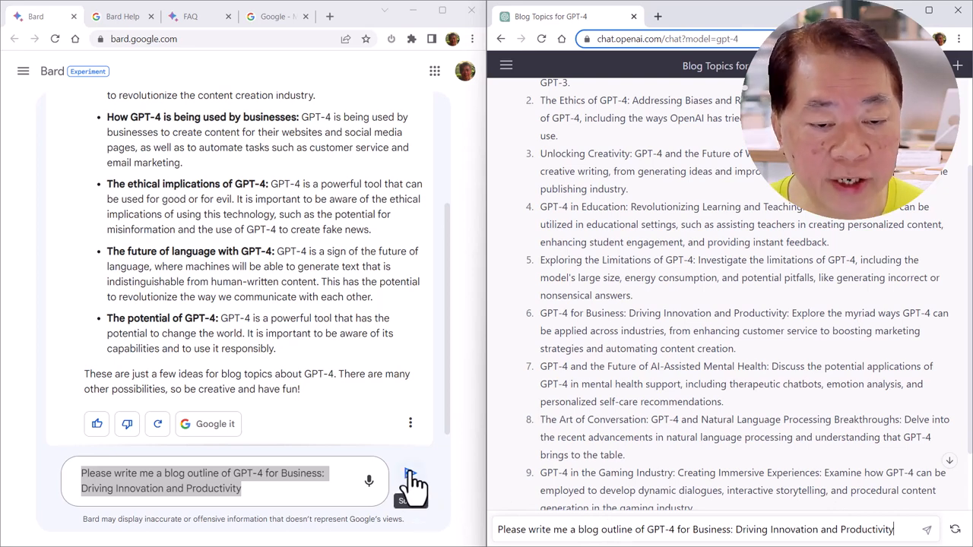
click(411, 482)
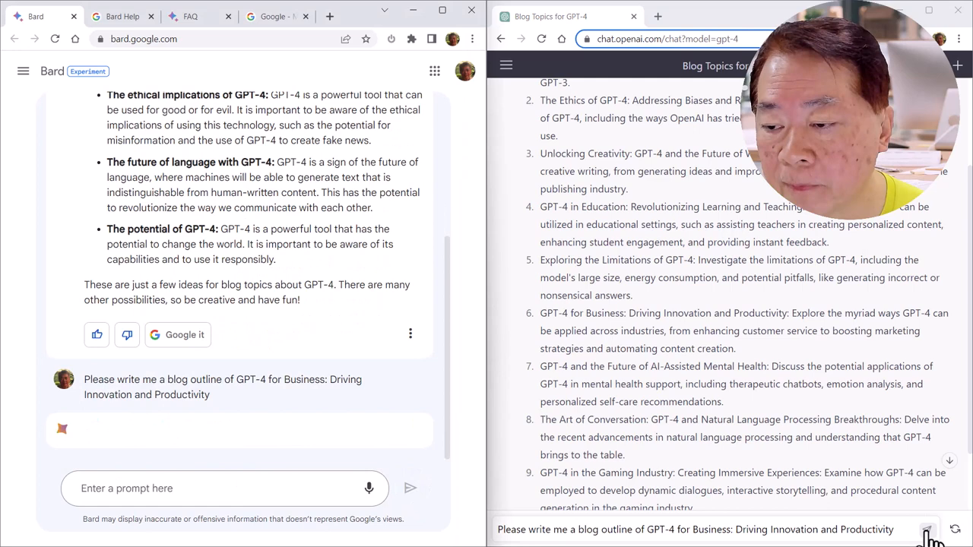
click(932, 529)
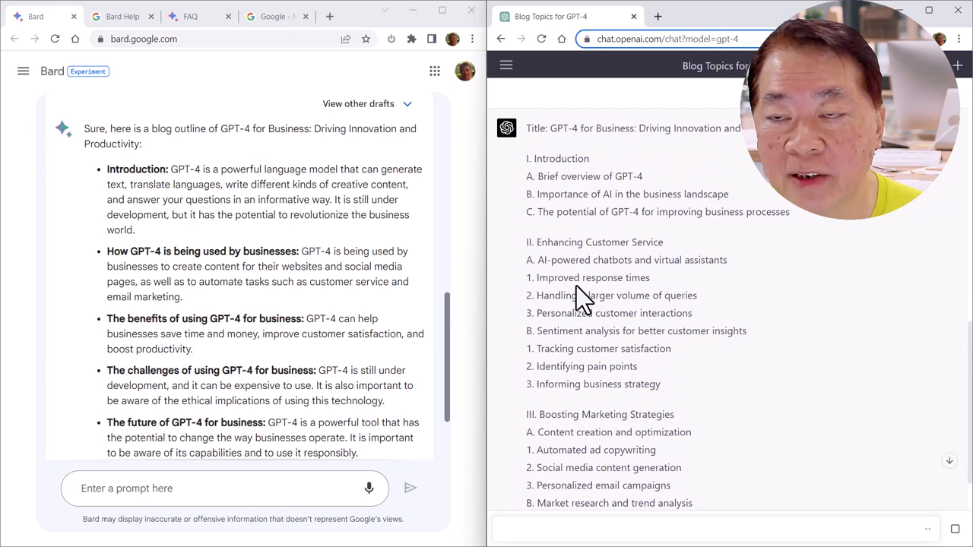
mouse_move(681, 331)
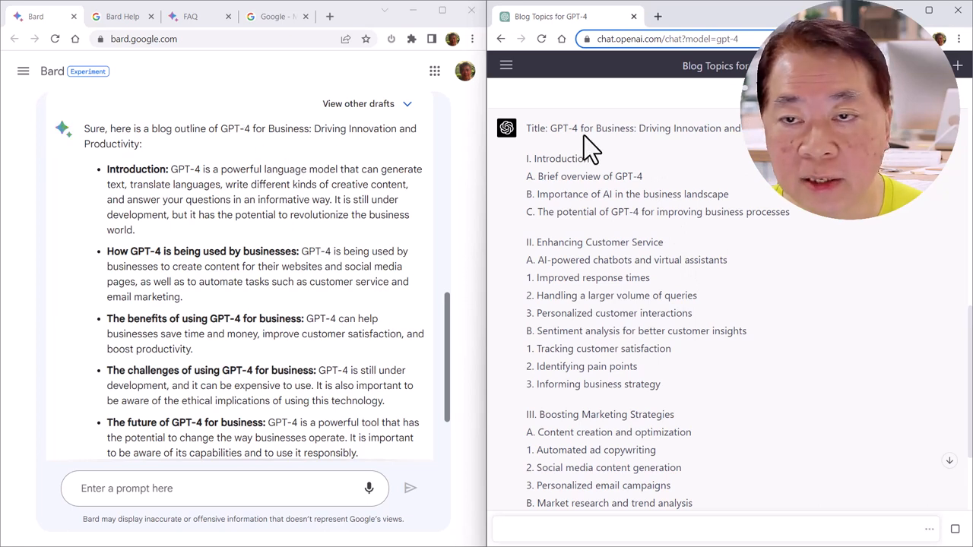
mouse_move(560, 137)
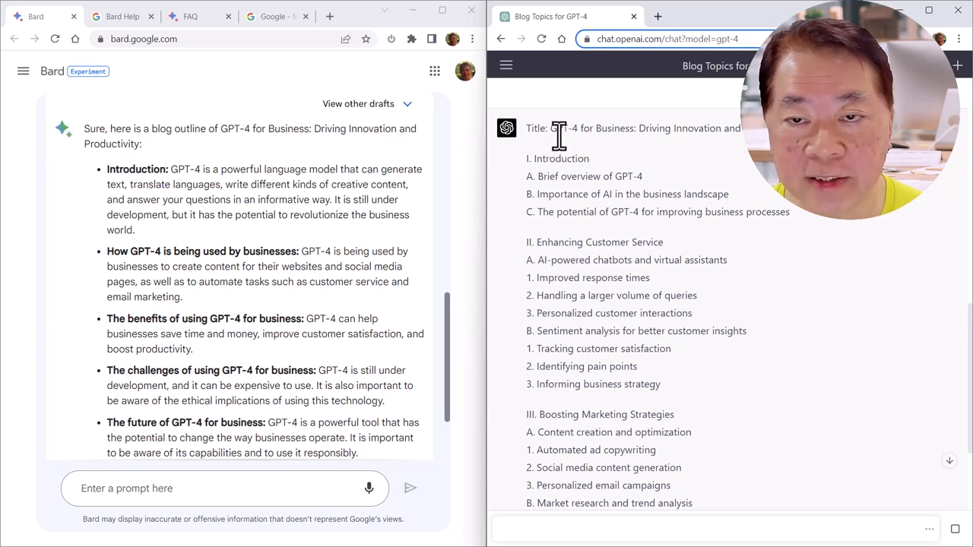
mouse_move(599, 134)
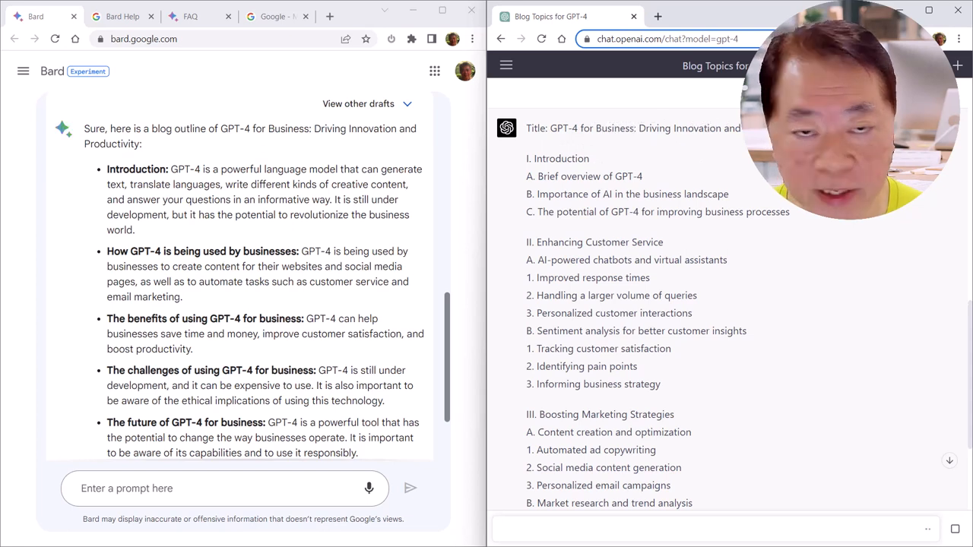
mouse_move(728, 180)
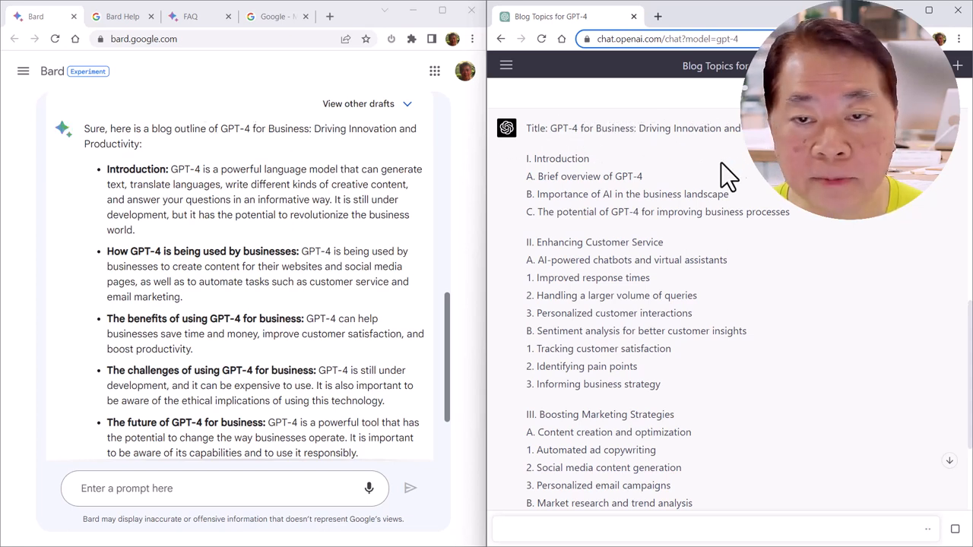
mouse_move(685, 179)
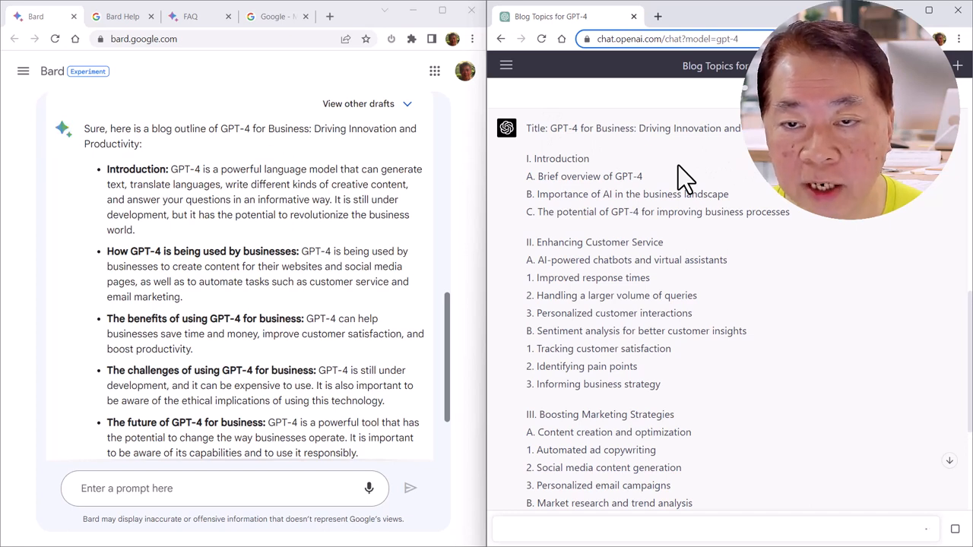
mouse_move(663, 199)
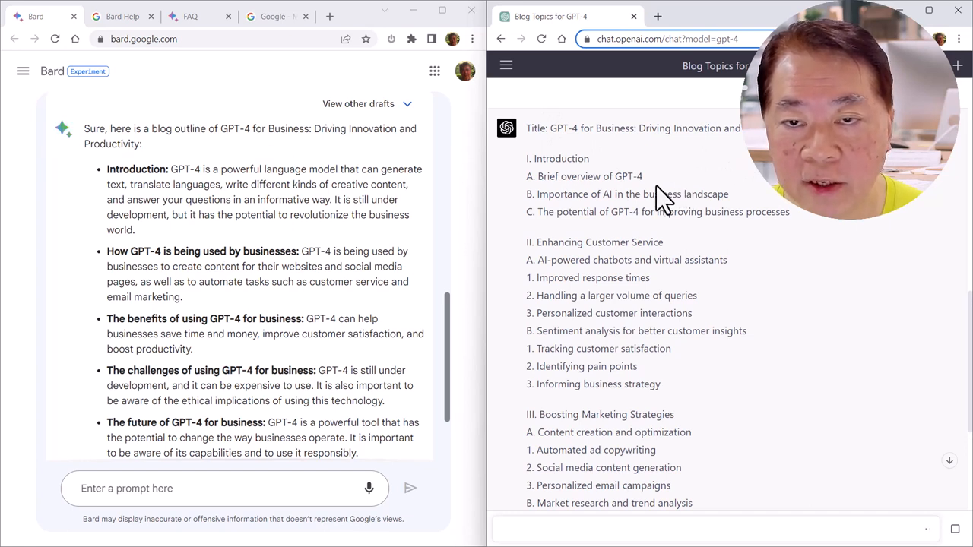
mouse_move(578, 244)
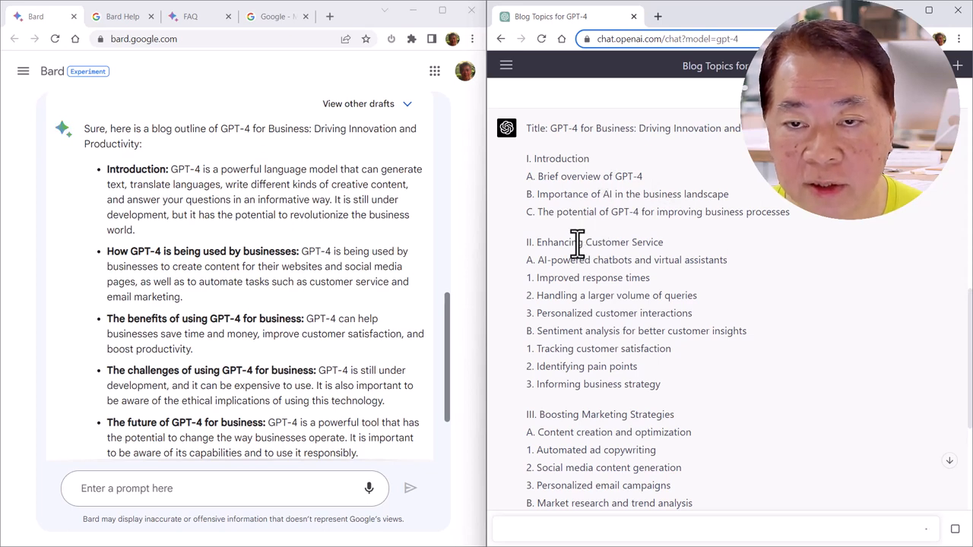
mouse_move(667, 201)
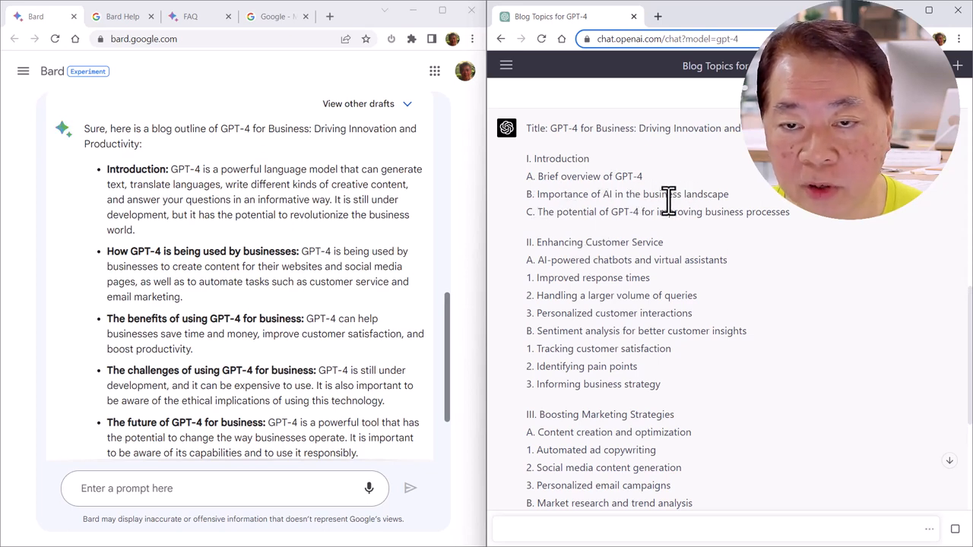
mouse_move(702, 190)
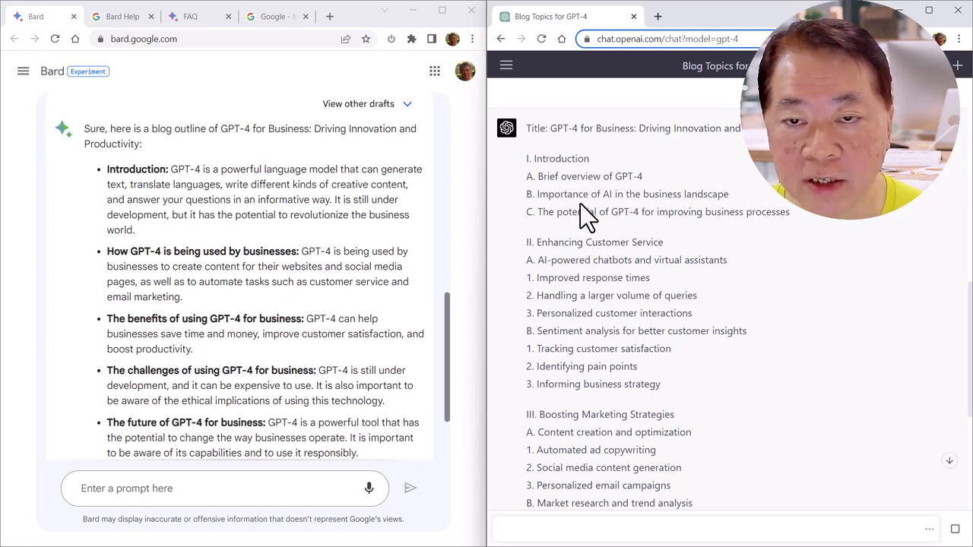
mouse_move(771, 212)
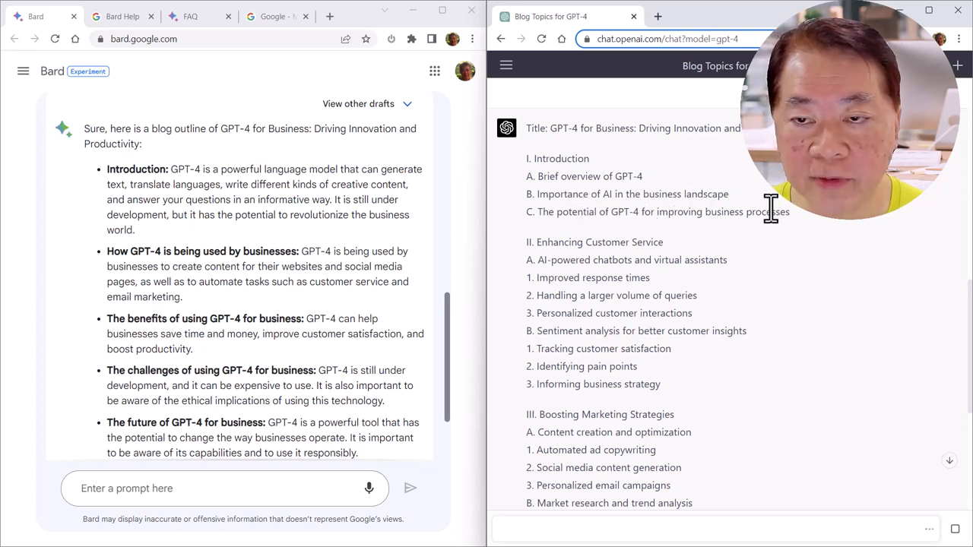
mouse_move(580, 200)
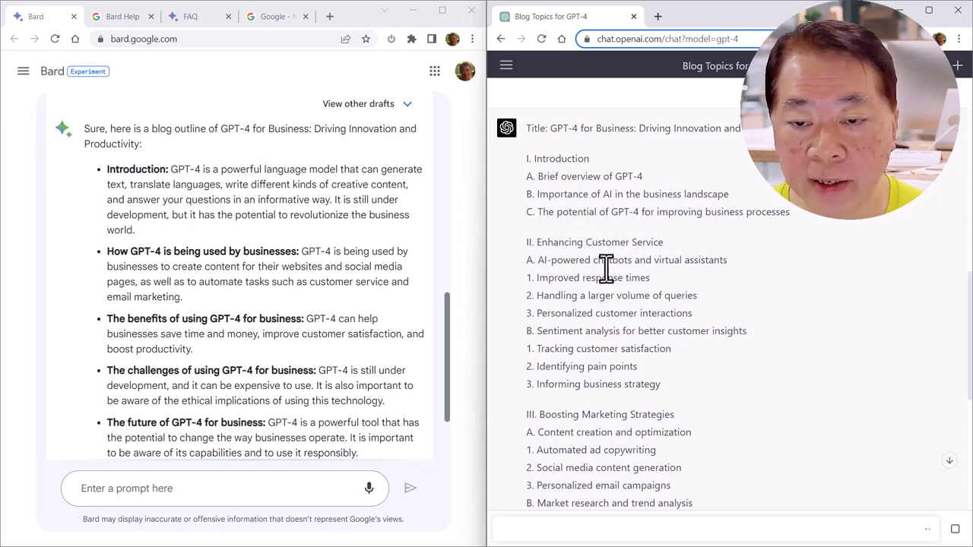
scroll(down, 3)
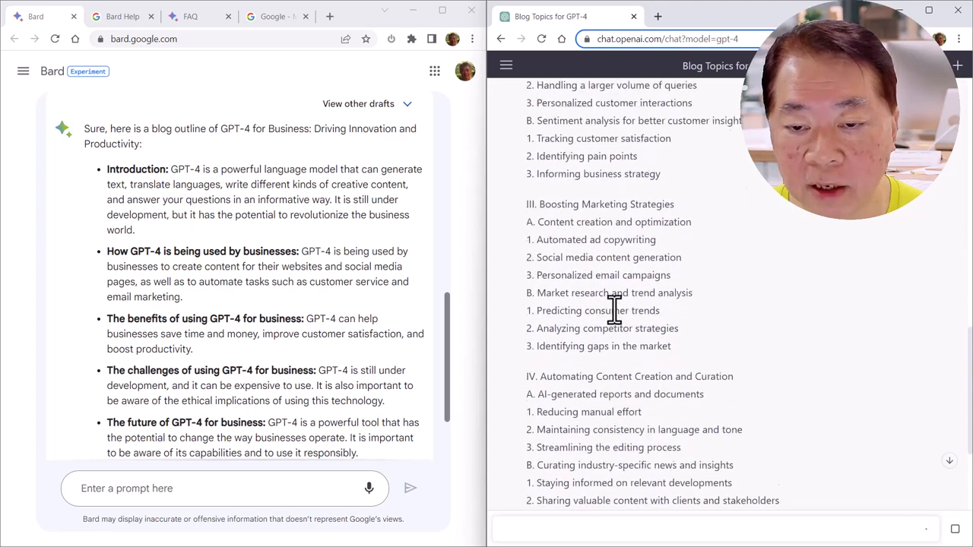
scroll(down, 3)
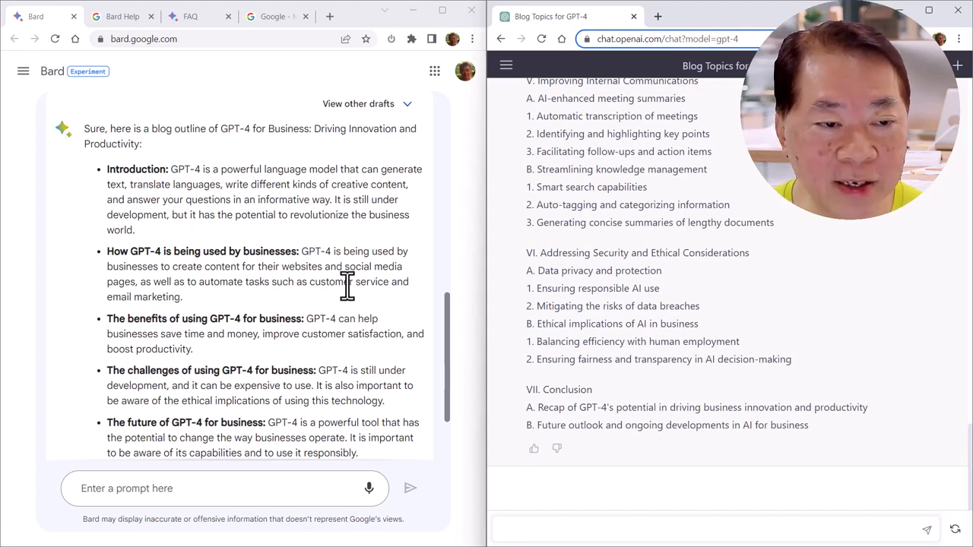
scroll(down, 3)
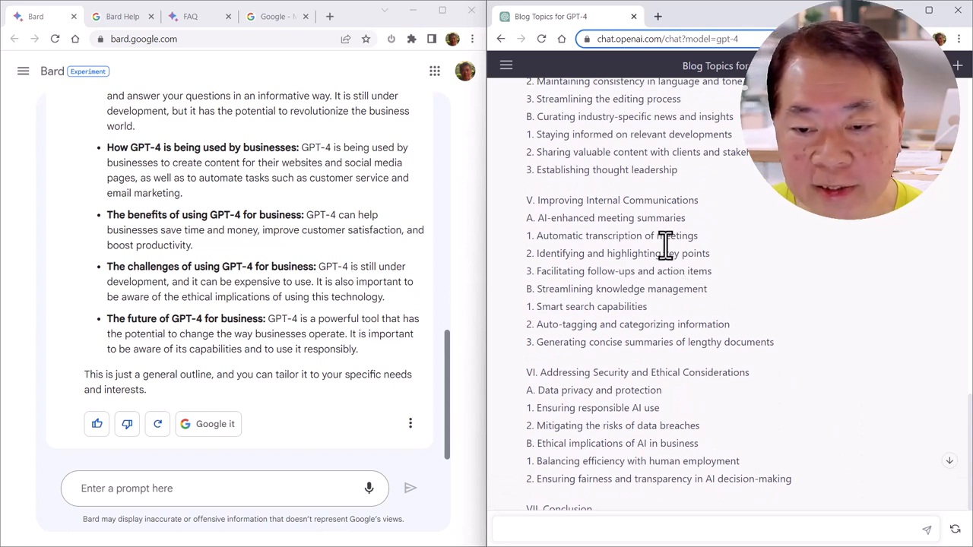
mouse_move(686, 259)
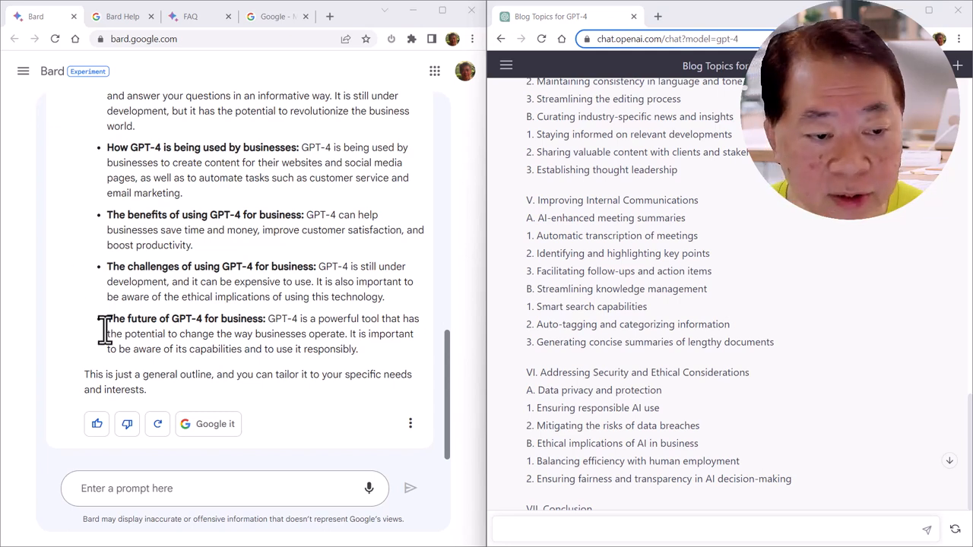
text(Write me a joke about taking the wrong bus to my school.)
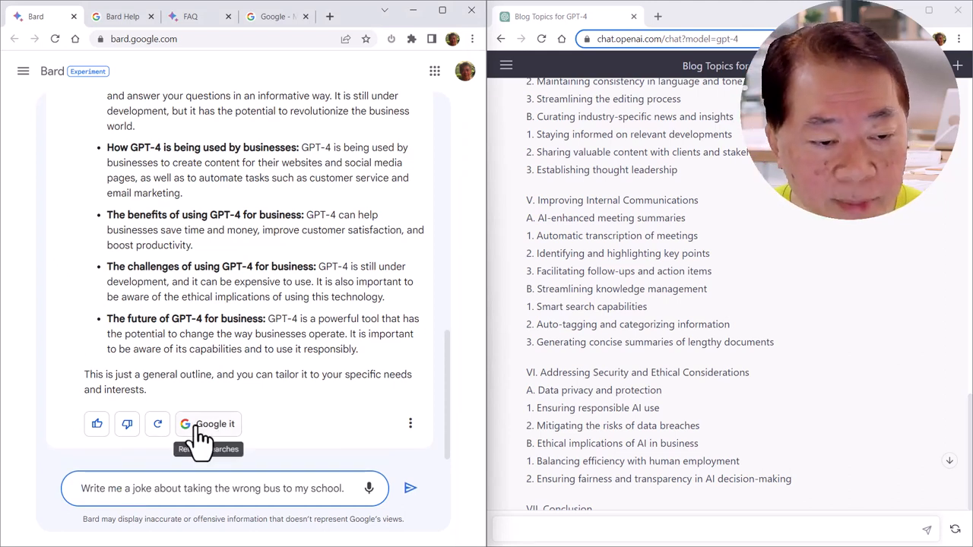
mouse_move(366, 488)
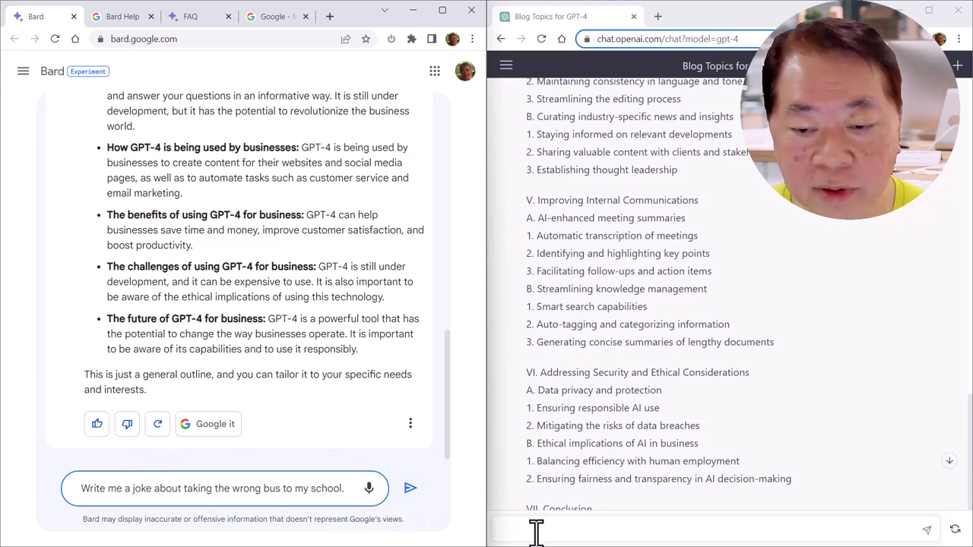
Send the wrong-bus-to-school joke request to Bard, matching the one sent to ChatGPT.
scroll(down, 3)
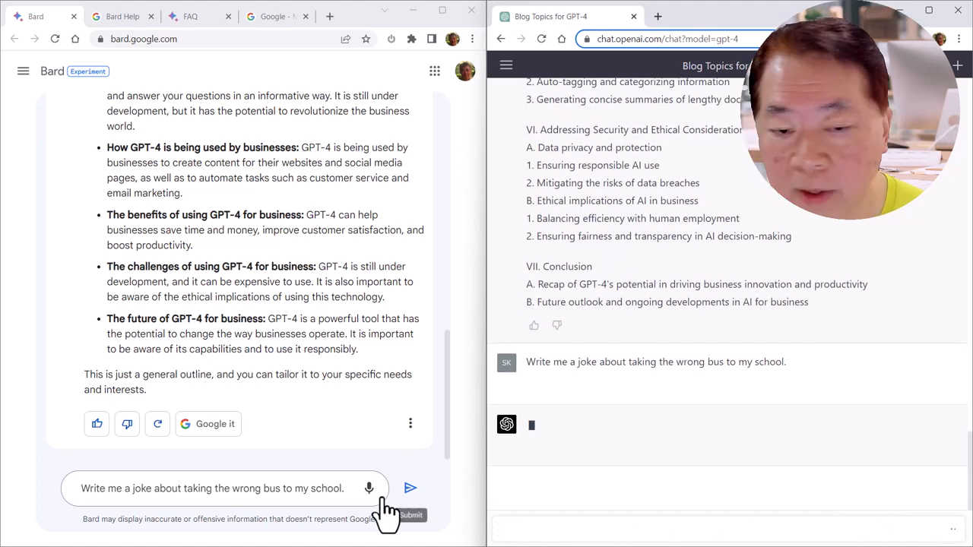
click(410, 490)
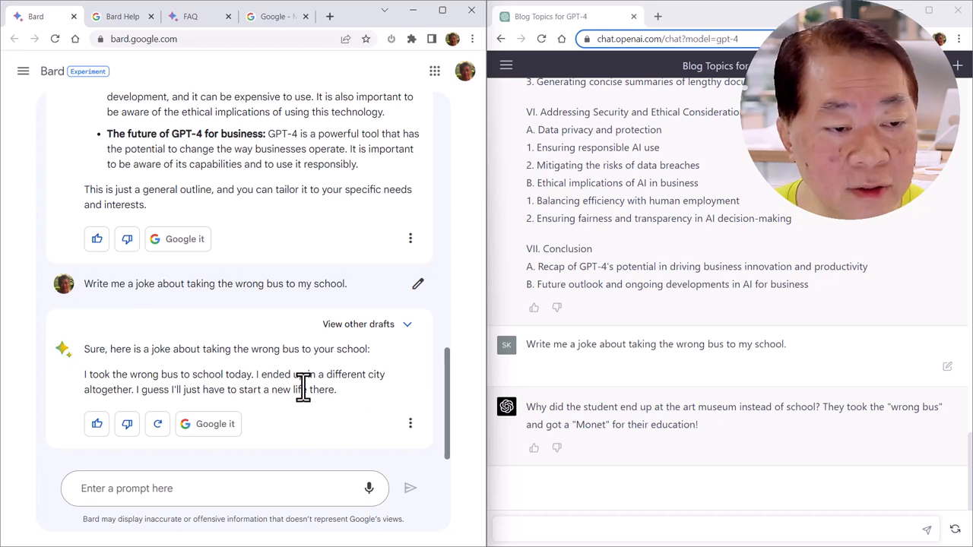
mouse_move(316, 395)
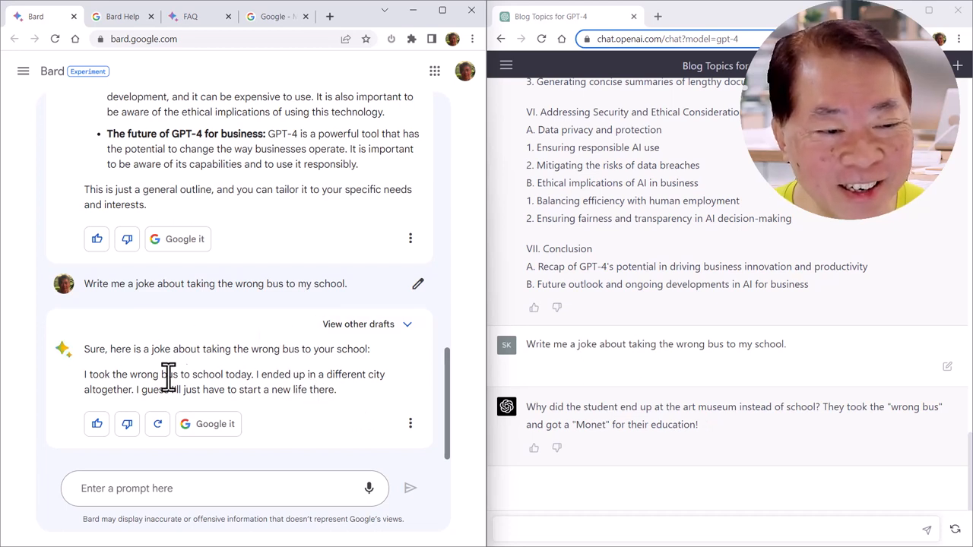
mouse_move(241, 380)
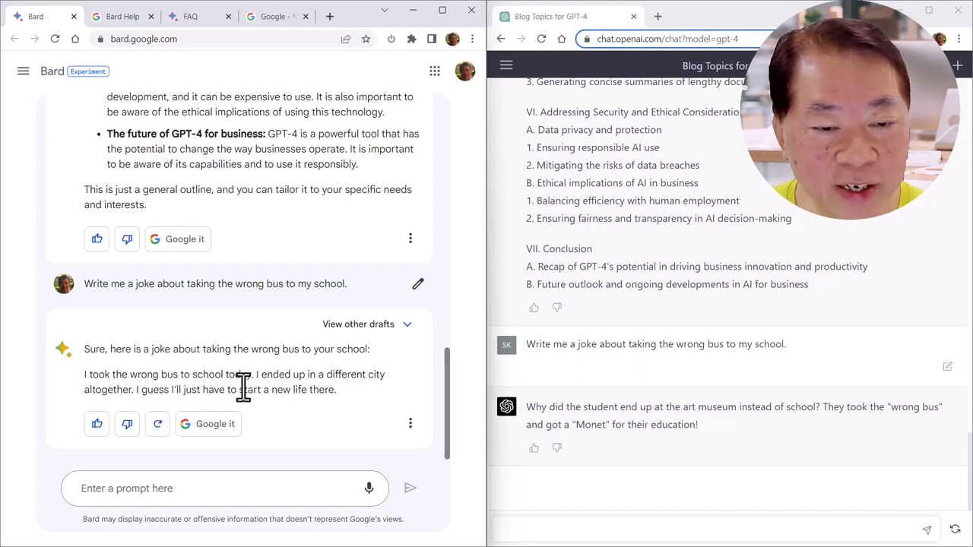
mouse_move(207, 425)
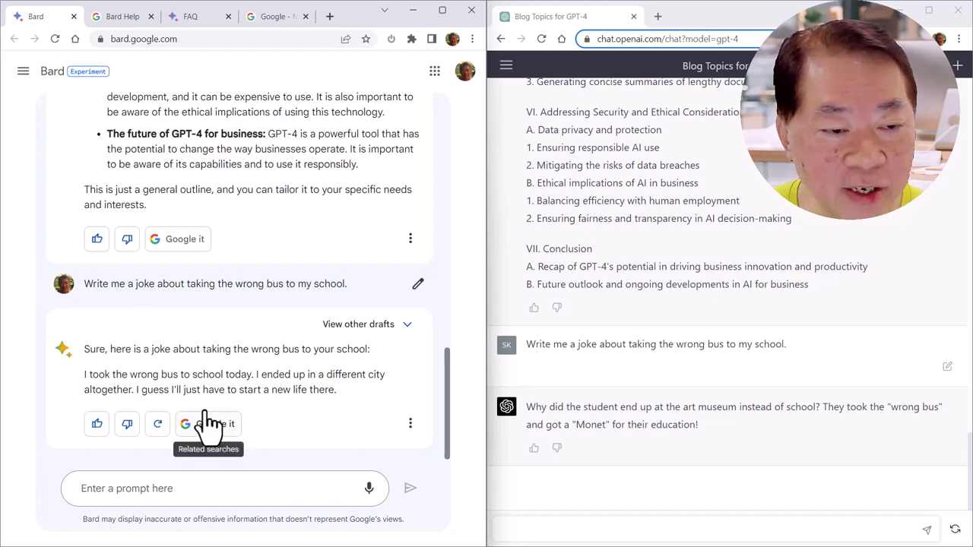
mouse_move(333, 410)
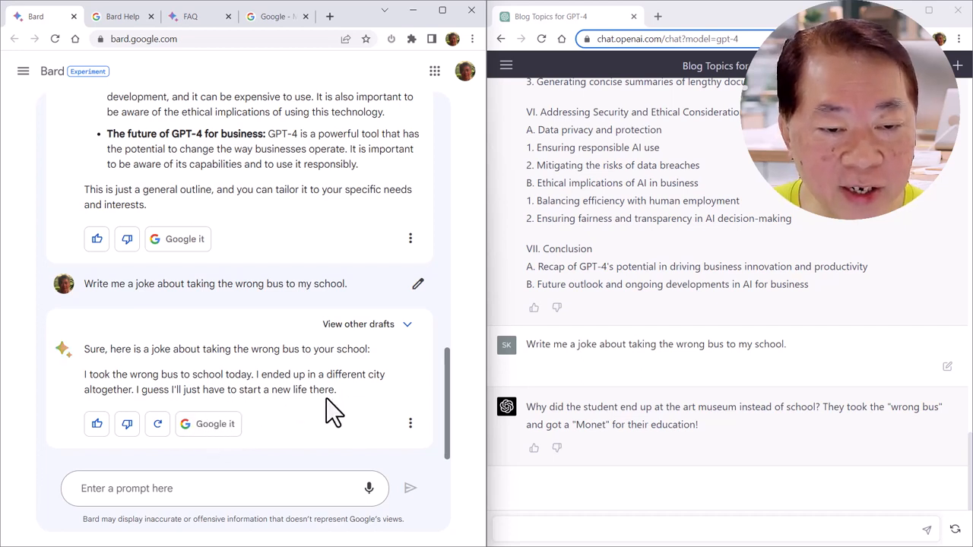
mouse_move(337, 410)
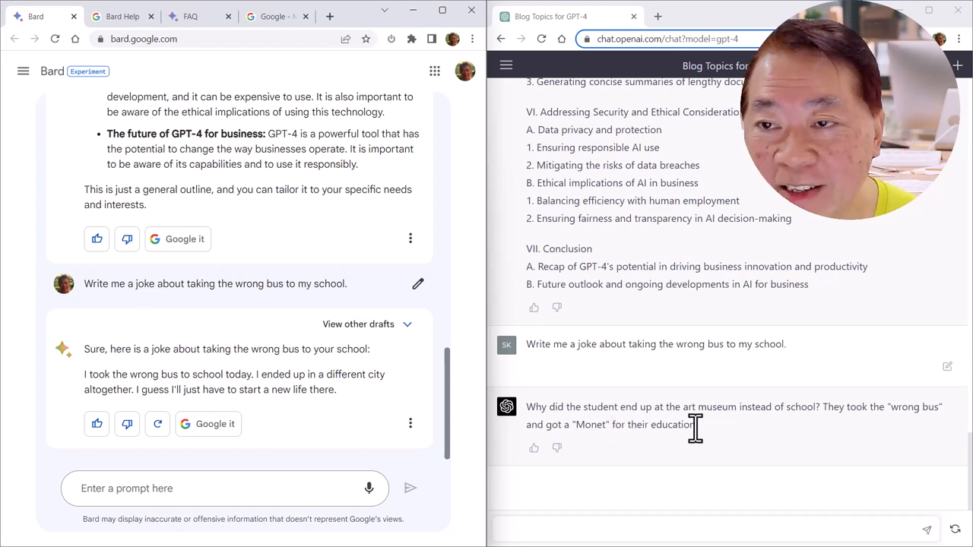
mouse_move(705, 444)
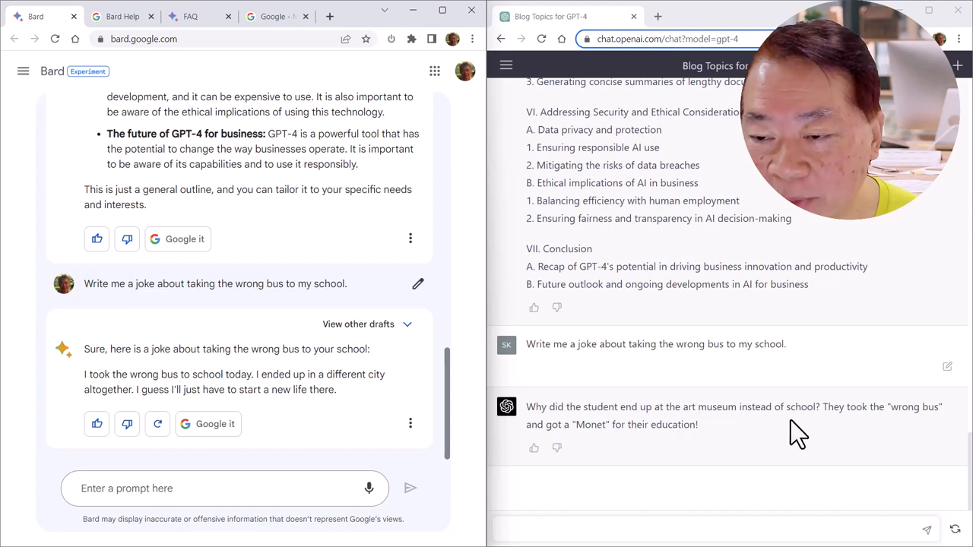
mouse_move(888, 425)
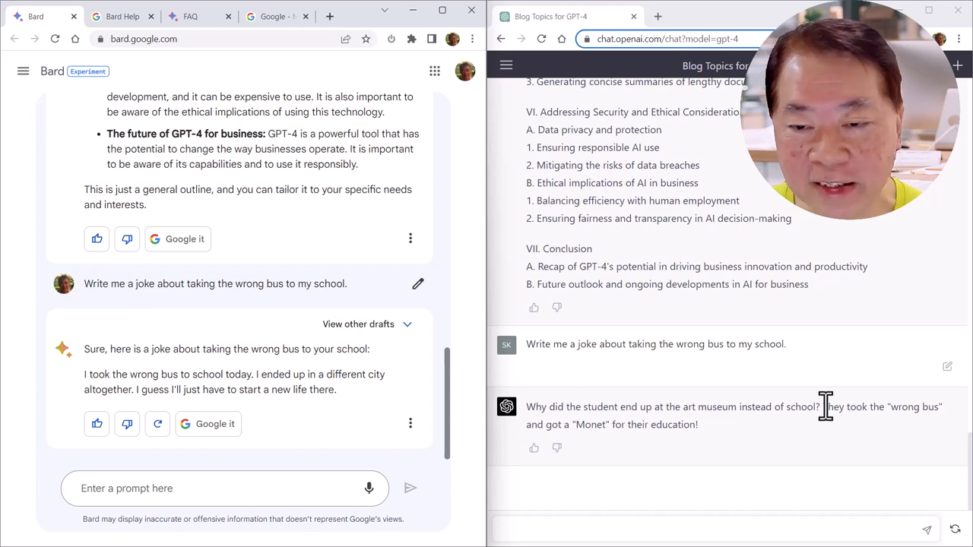
mouse_move(586, 350)
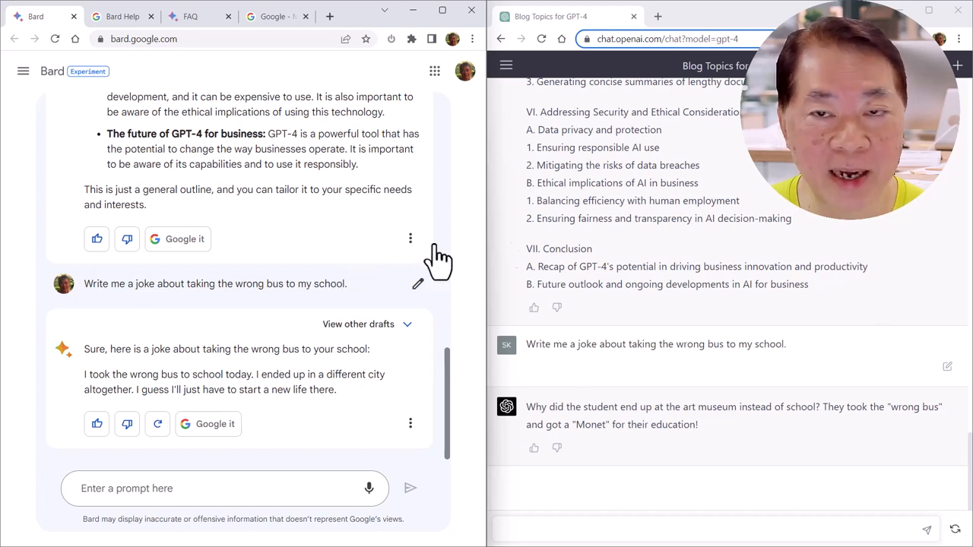
mouse_move(783, 201)
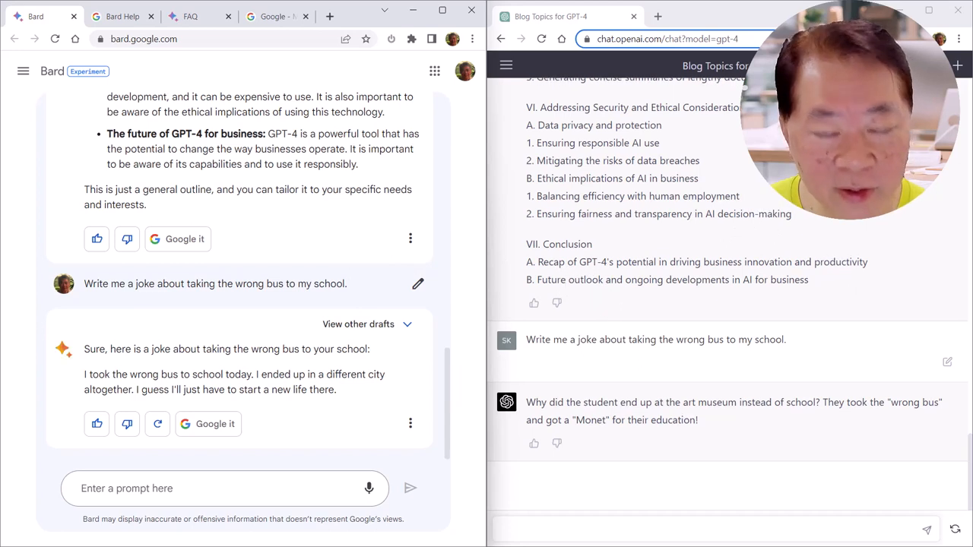
mouse_move(608, 250)
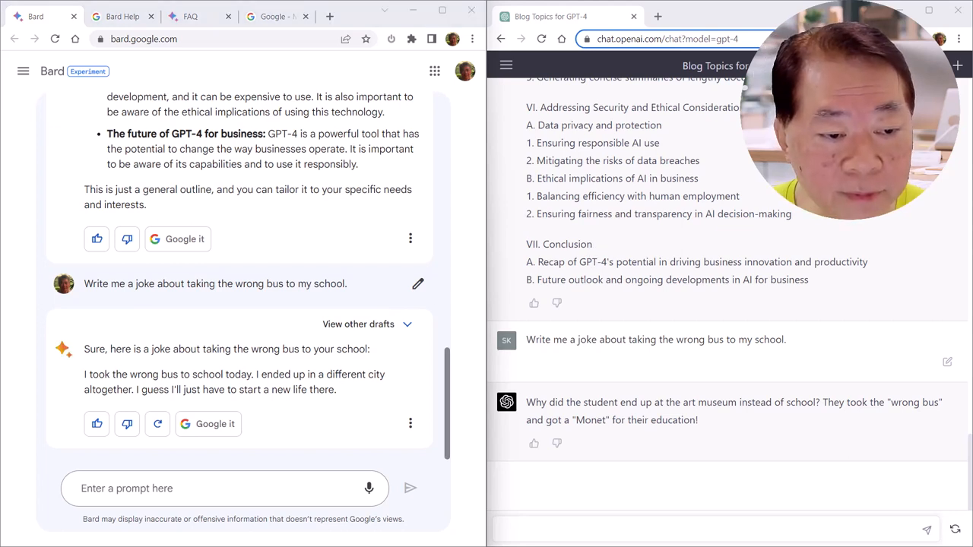
Ask 'Is Bard better than GPT-4?' in both Bard and ChatGPT.
click(225, 489)
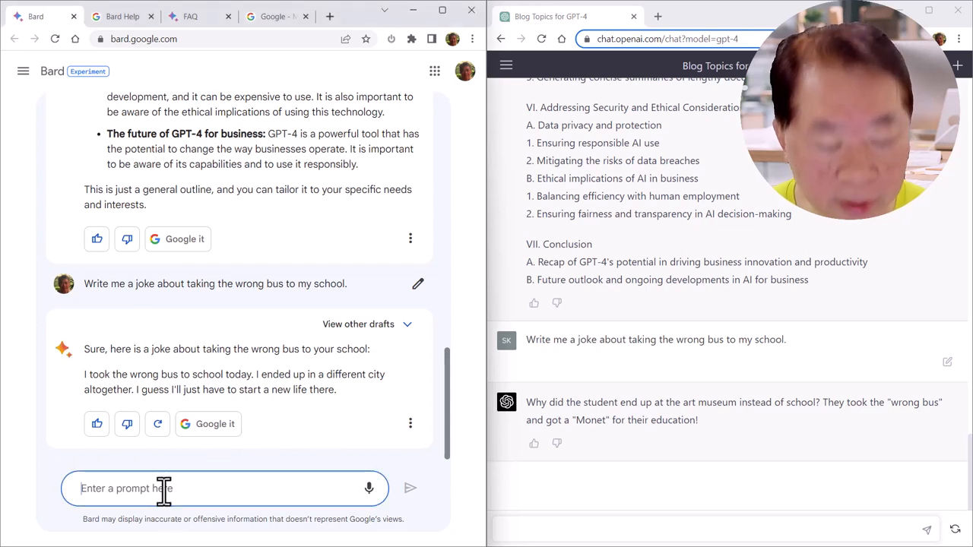
text(Is Bard better than GPT-4?)
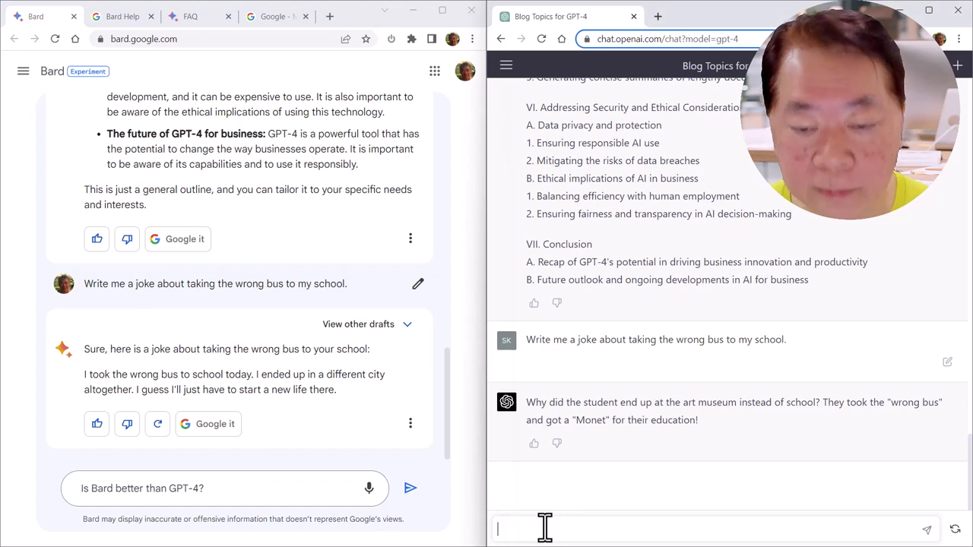
text(Is Bard better than GPT-4?)
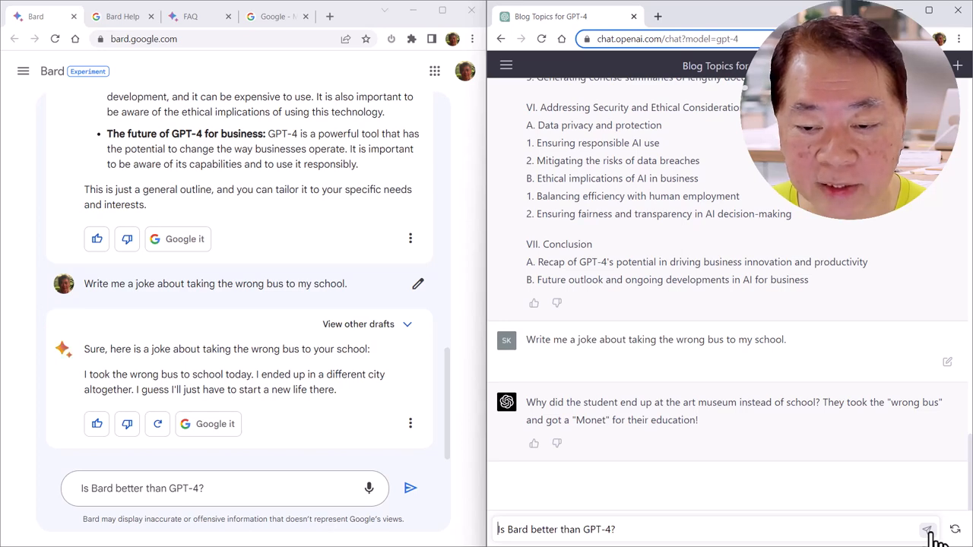
click(927, 532)
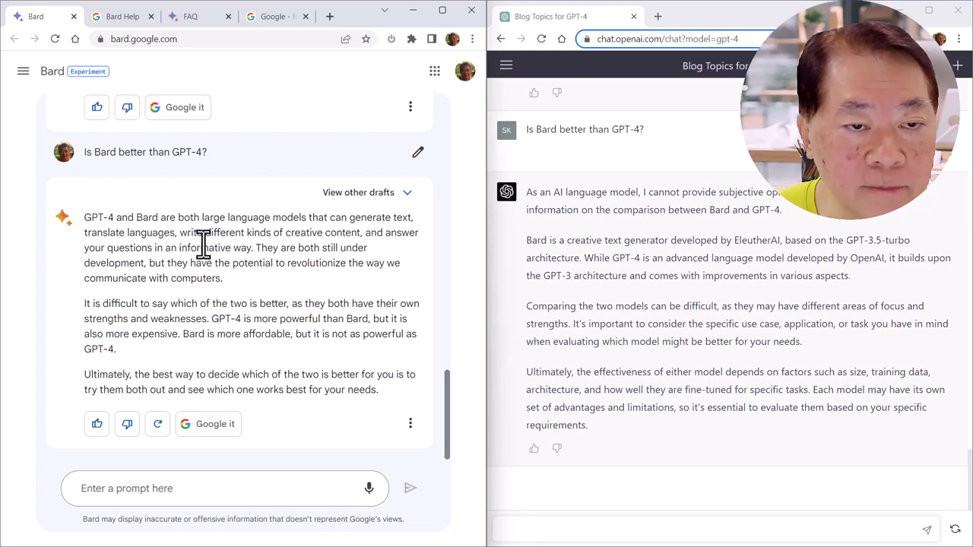
mouse_move(169, 271)
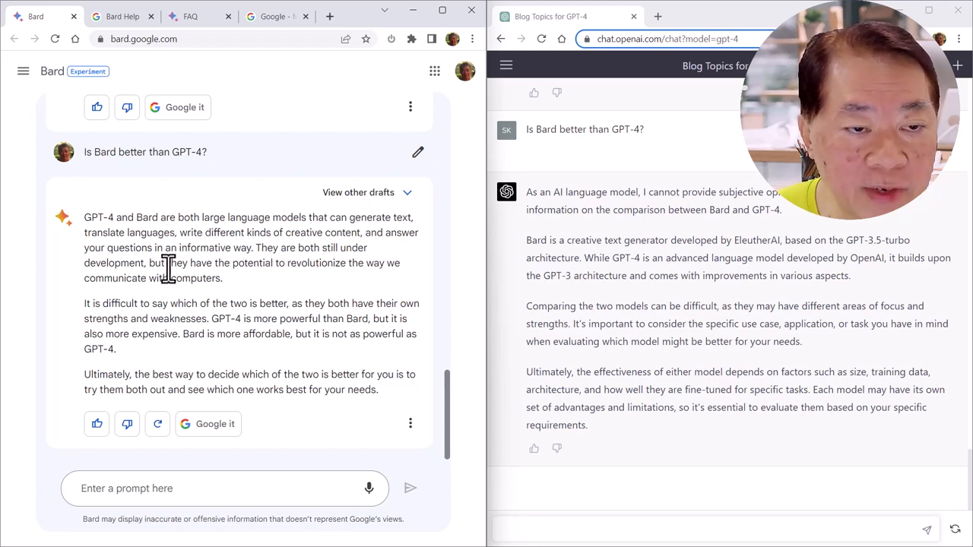
mouse_move(302, 261)
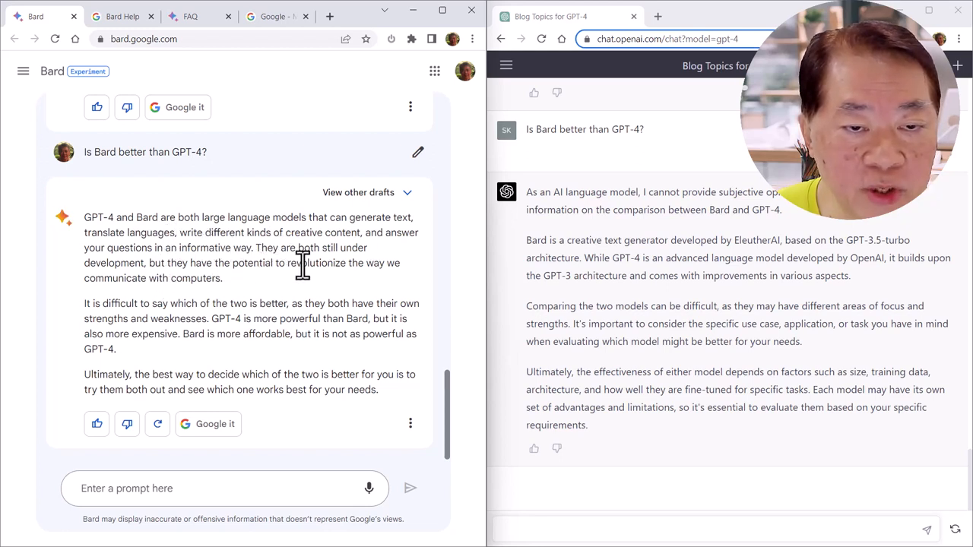
mouse_move(359, 286)
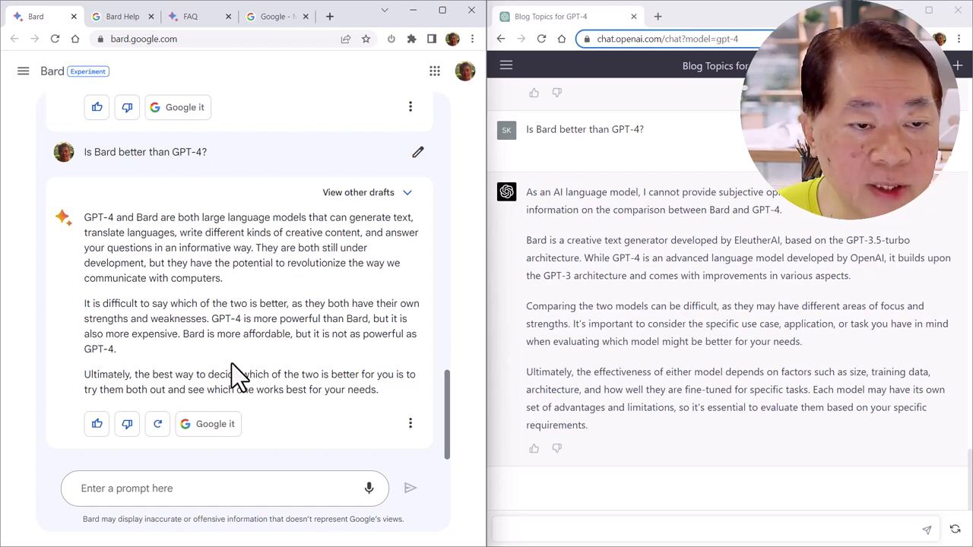
mouse_move(226, 307)
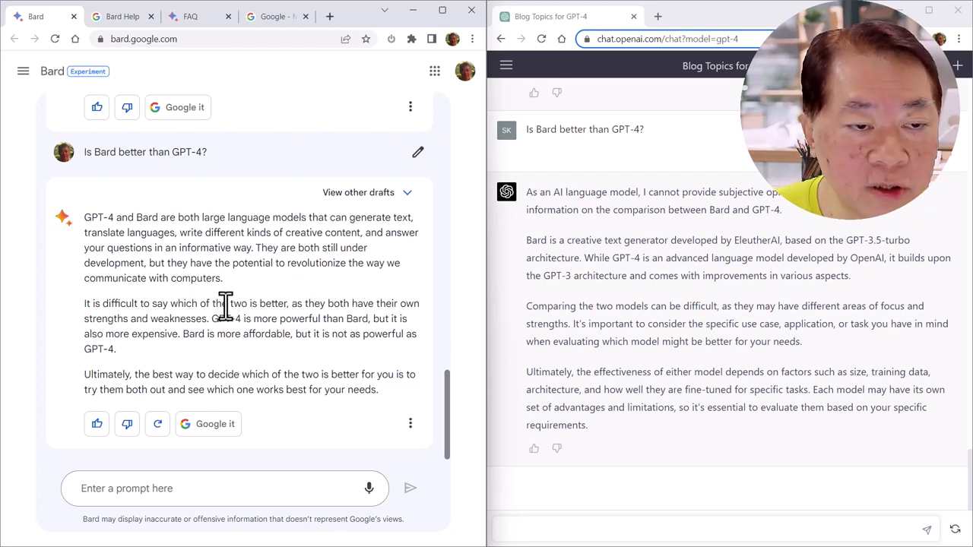
mouse_move(289, 310)
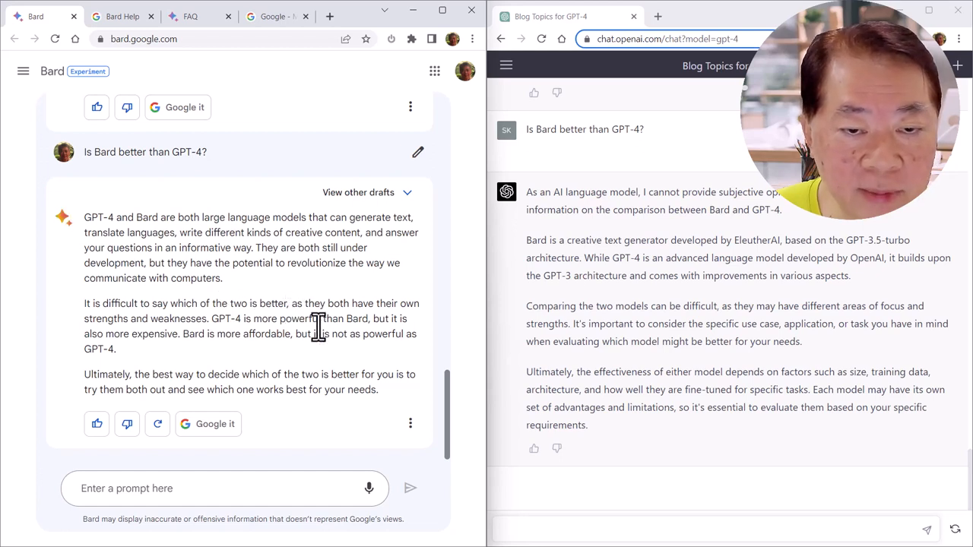
mouse_move(267, 363)
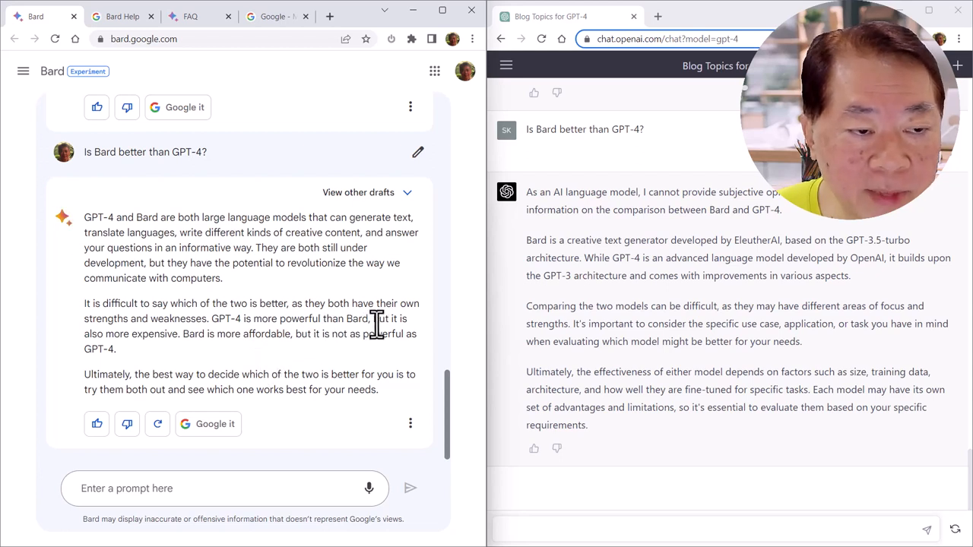
mouse_move(219, 356)
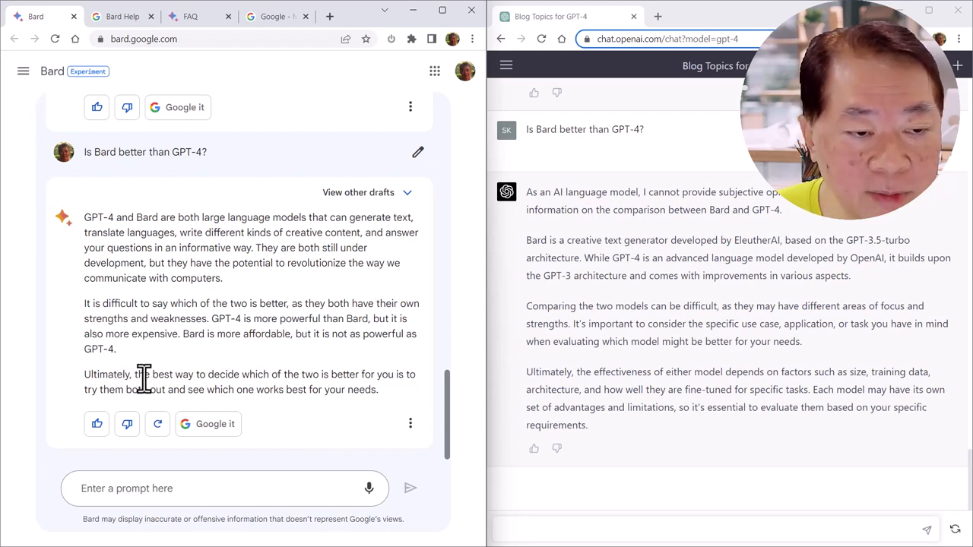
mouse_move(348, 398)
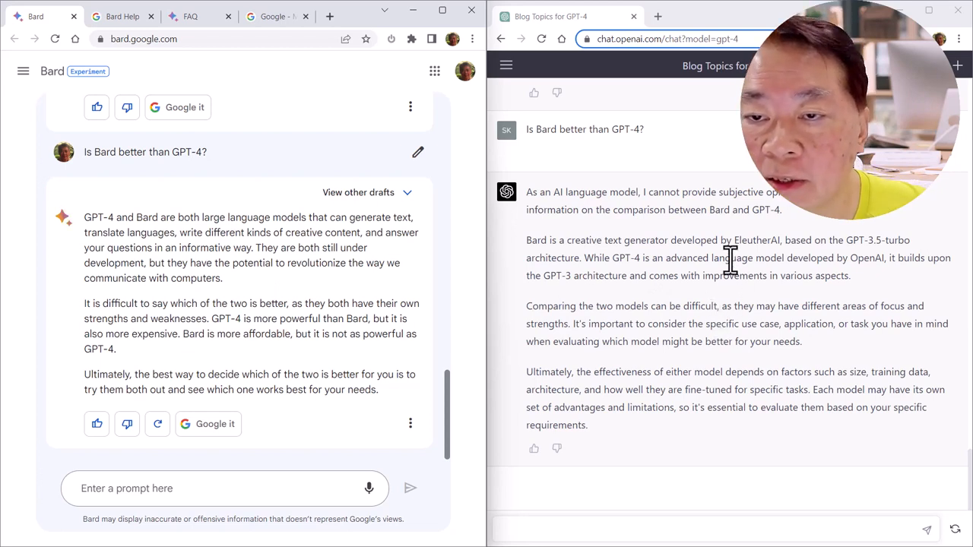
mouse_move(824, 220)
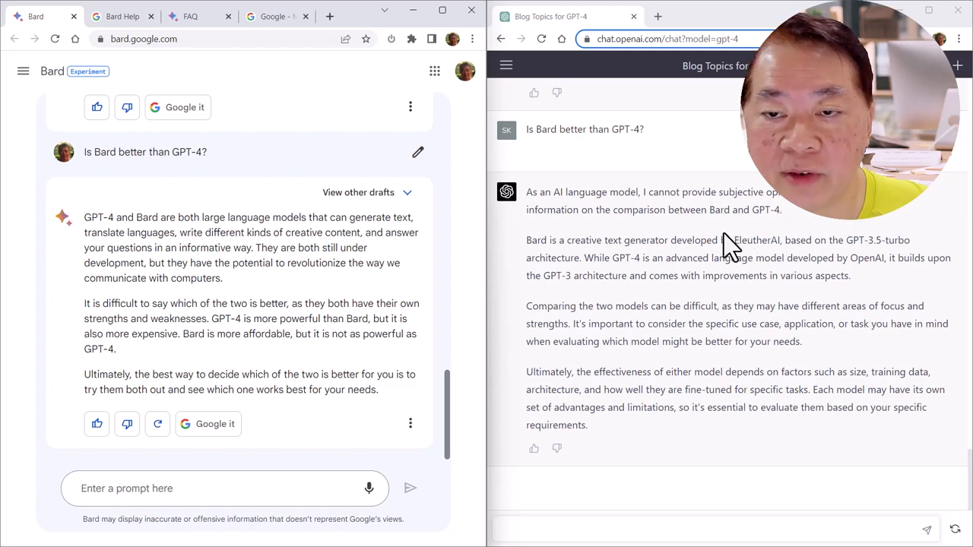
mouse_move(683, 313)
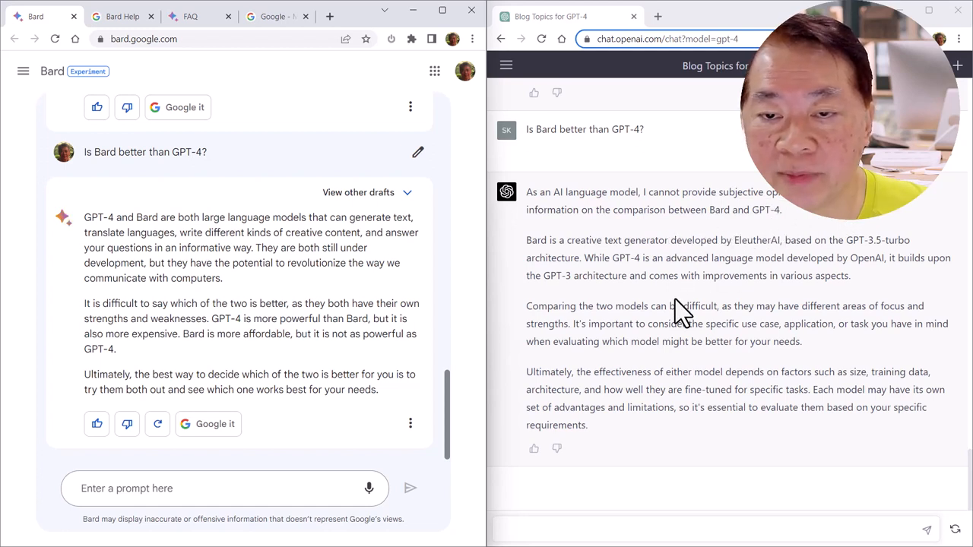
mouse_move(623, 259)
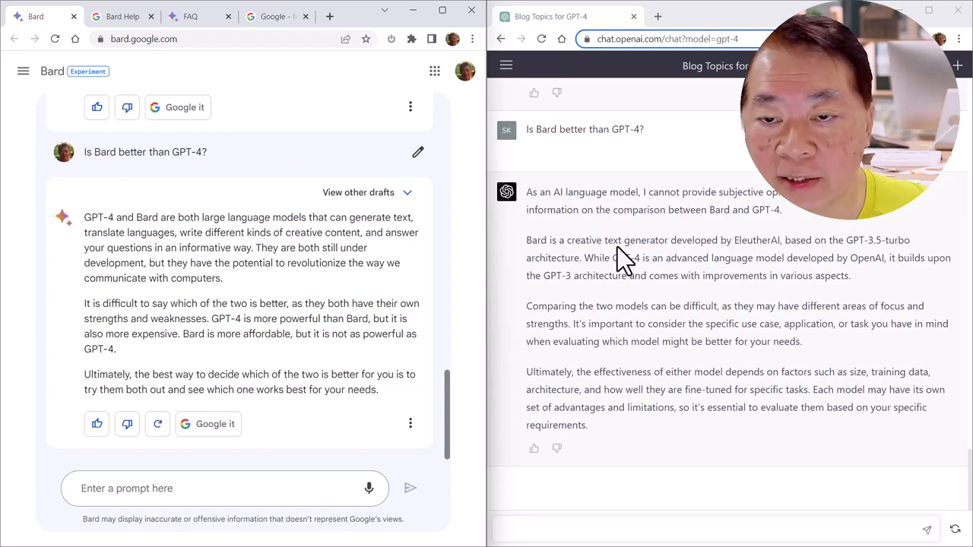
mouse_move(776, 255)
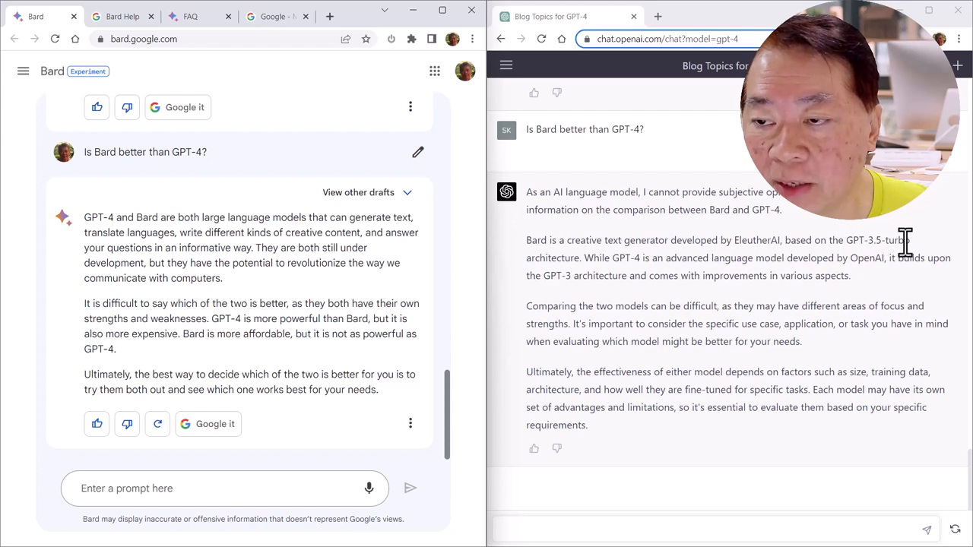
mouse_move(873, 237)
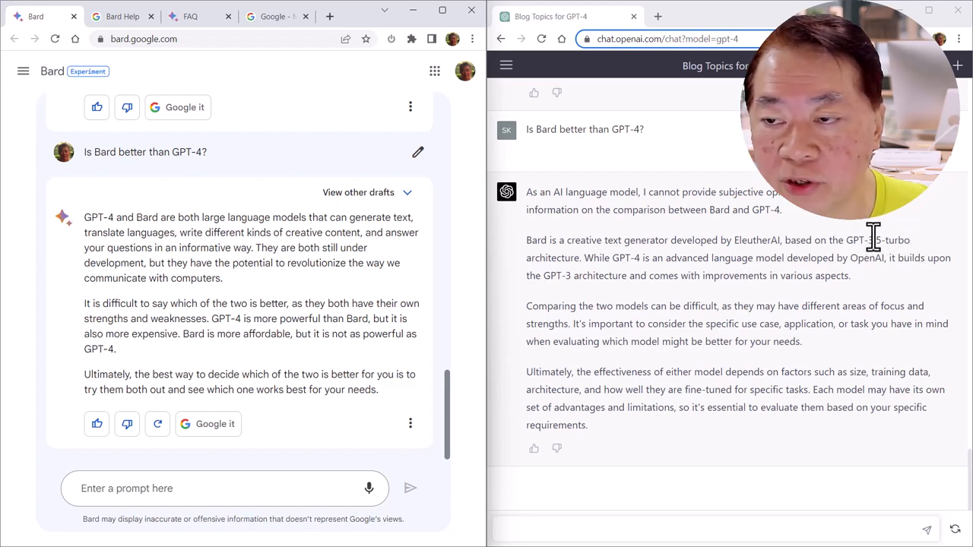
drag(845, 240, 639, 258)
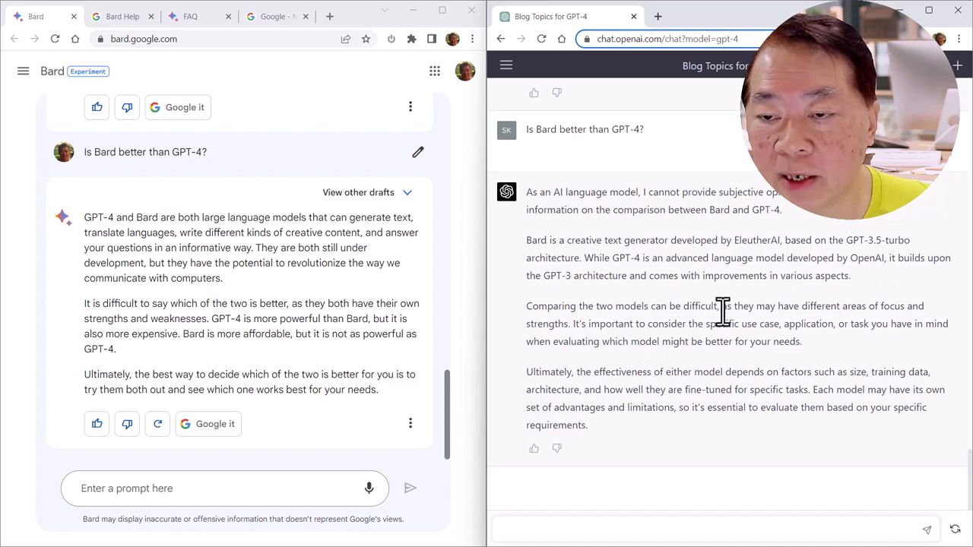
mouse_move(851, 328)
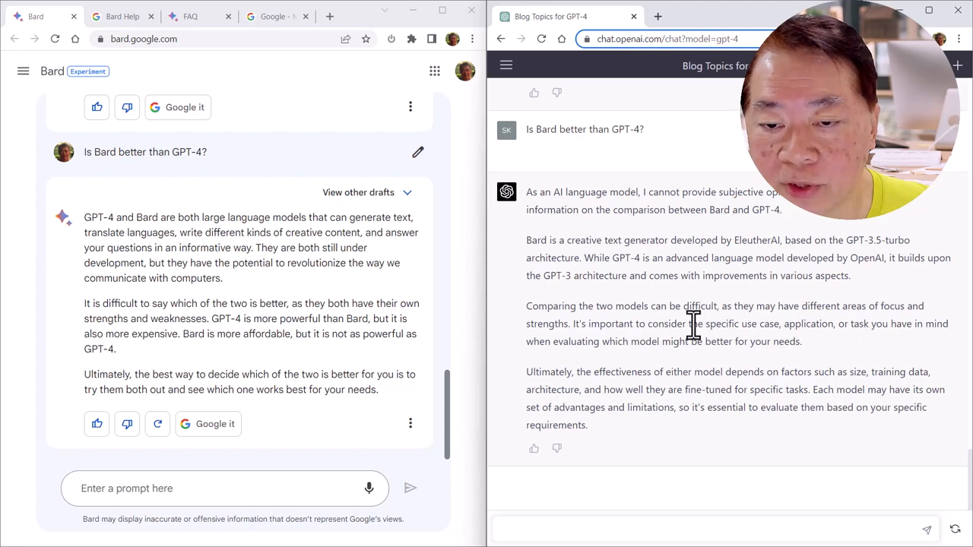
mouse_move(712, 407)
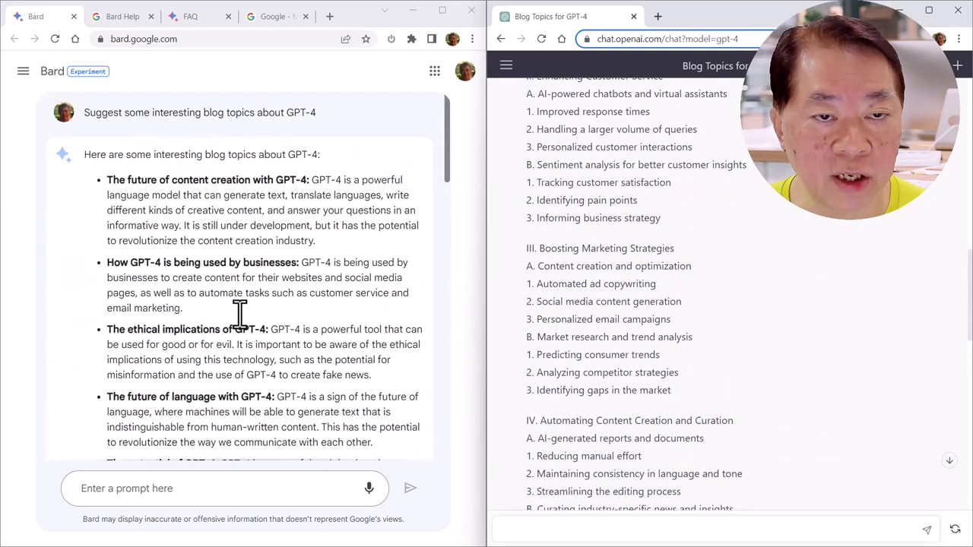
mouse_move(453, 244)
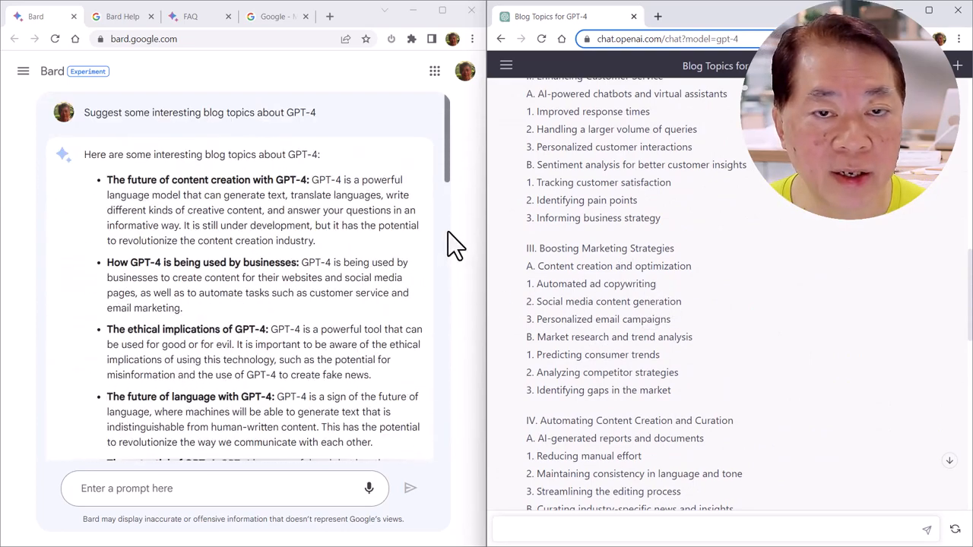
View Bard's other drafts of the comparison answer and display Draft 3.
scroll(down, 3)
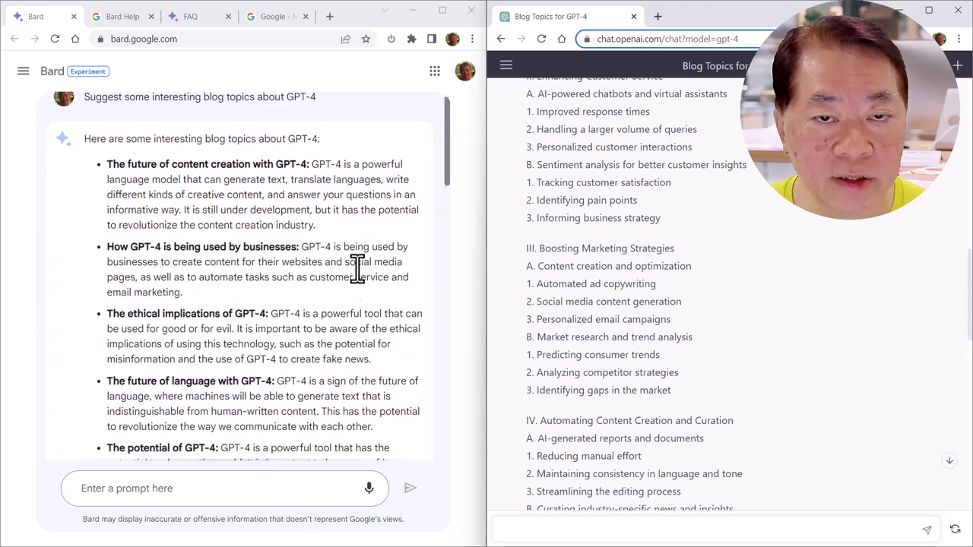
scroll(down, 3)
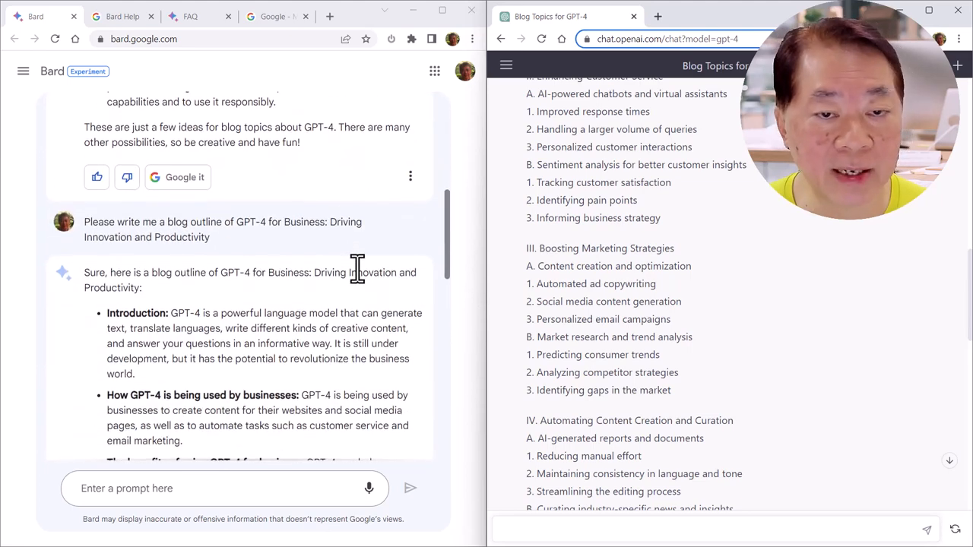
scroll(down, 3)
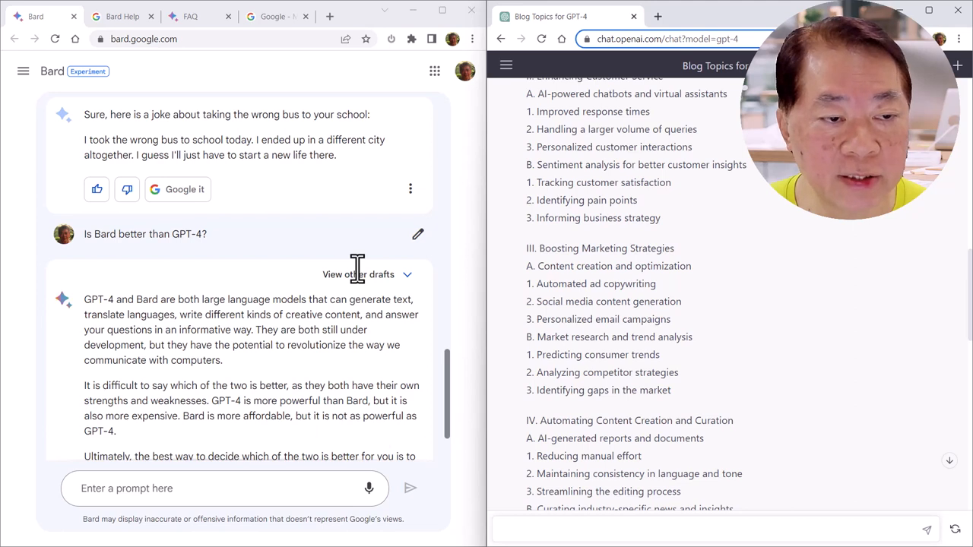
mouse_move(231, 235)
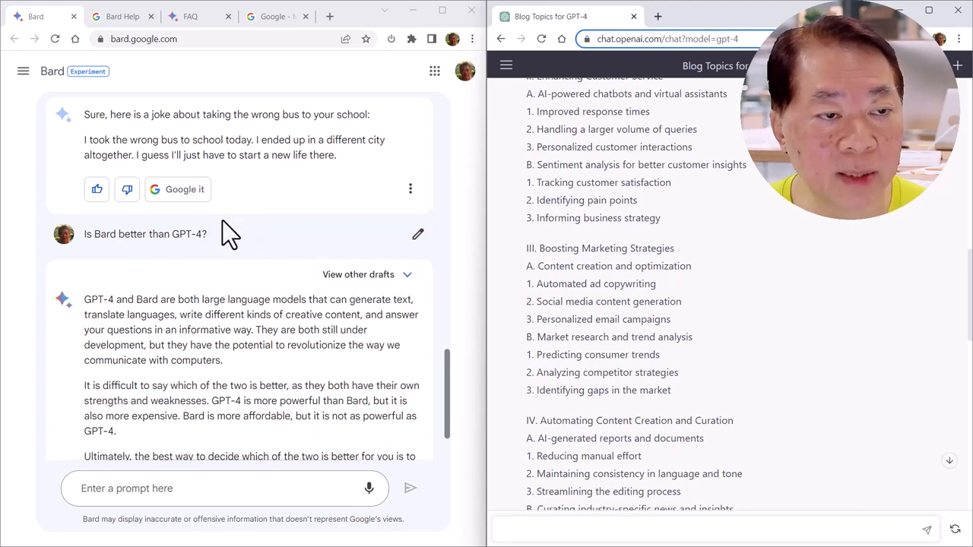
mouse_move(293, 234)
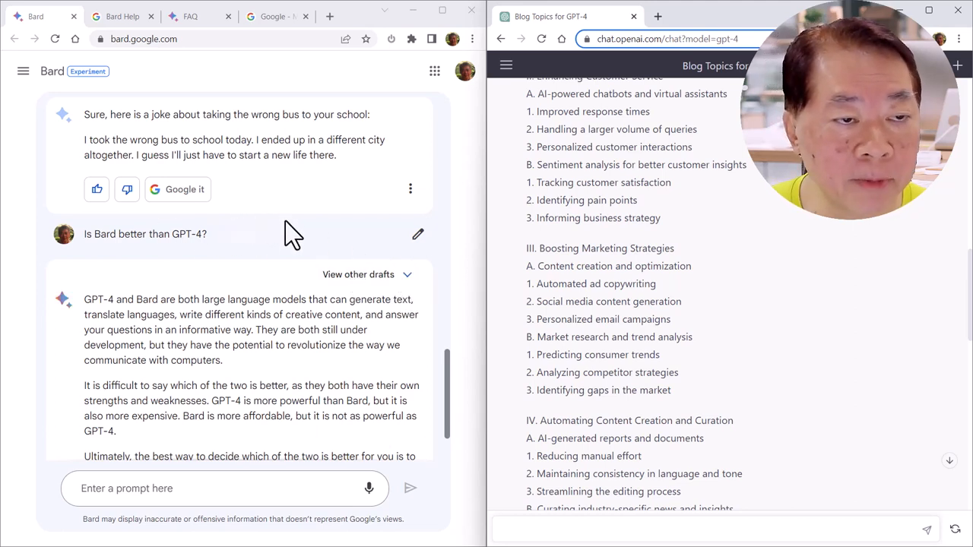
mouse_move(374, 286)
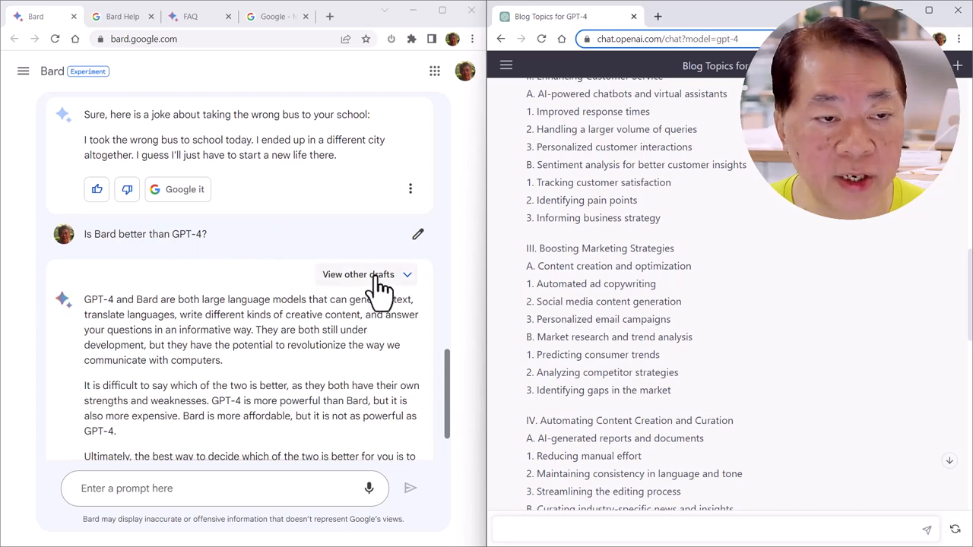
click(358, 273)
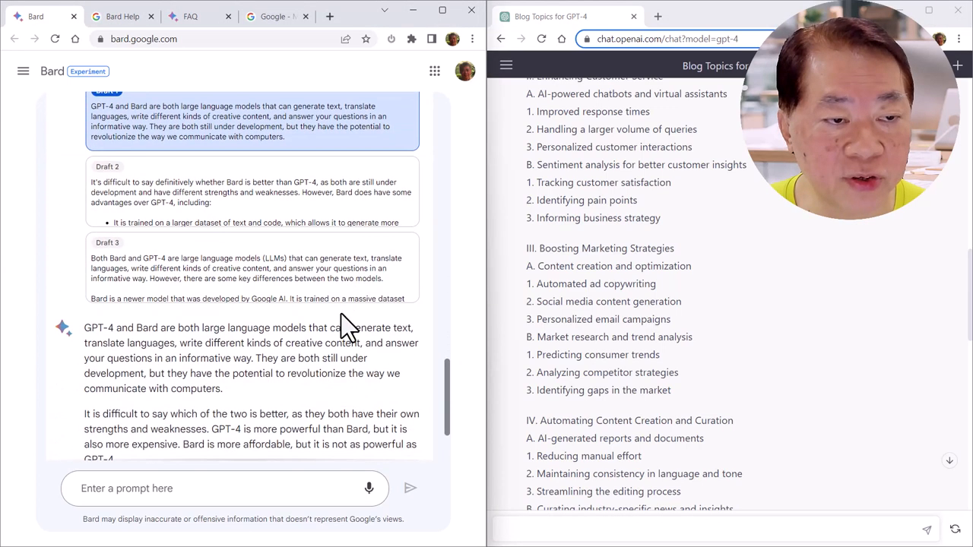
mouse_move(312, 229)
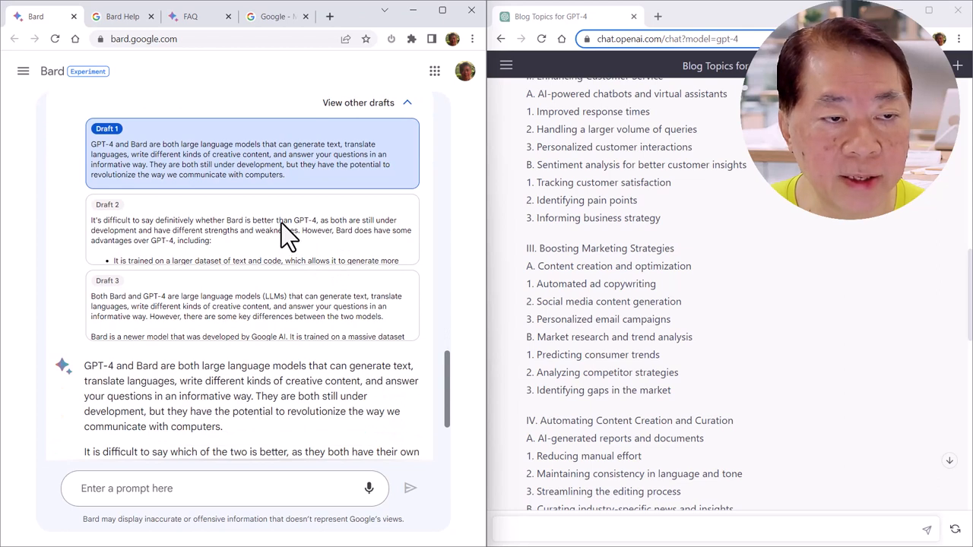
mouse_move(295, 266)
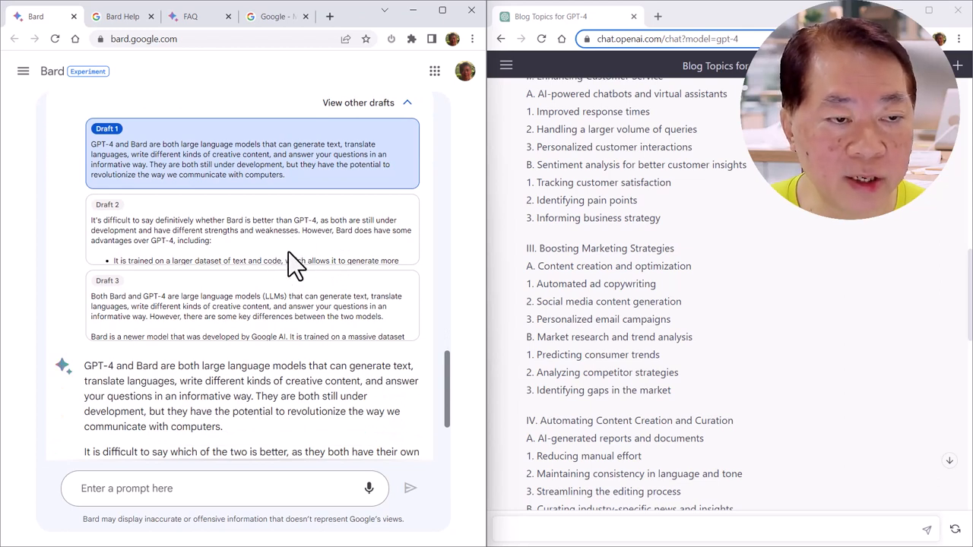
mouse_move(266, 225)
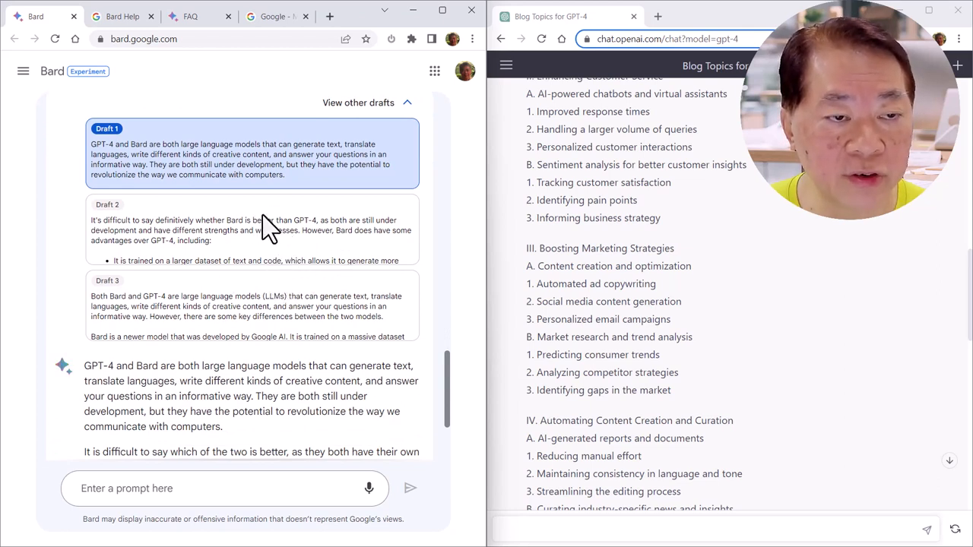
click(264, 307)
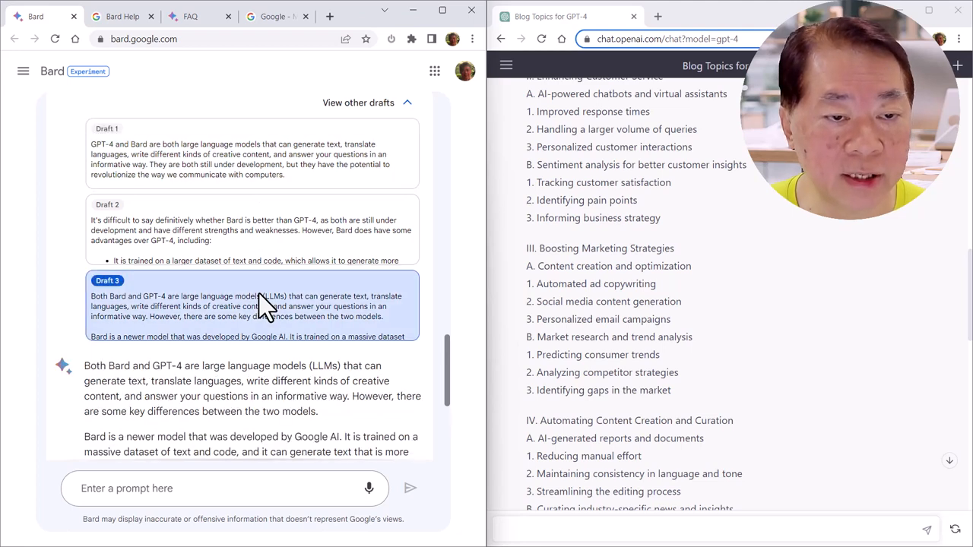
Scroll both chats back to reread the GPT-4 for Business outlines side by side.
scroll(down, 3)
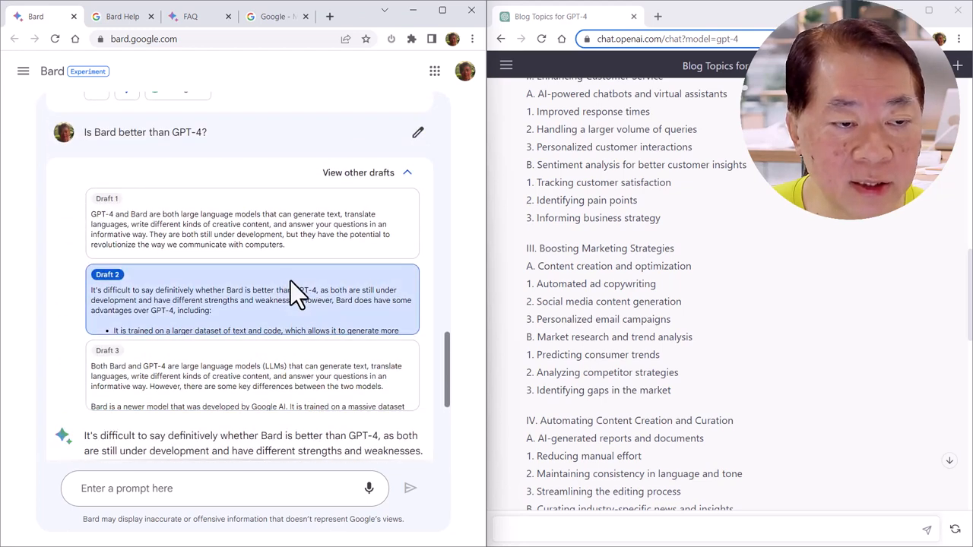
scroll(down, 3)
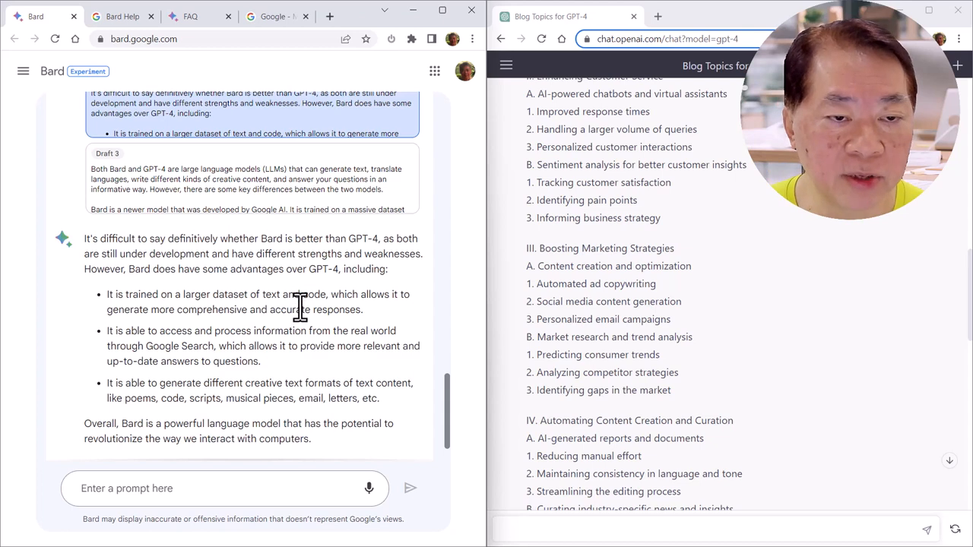
mouse_move(252, 258)
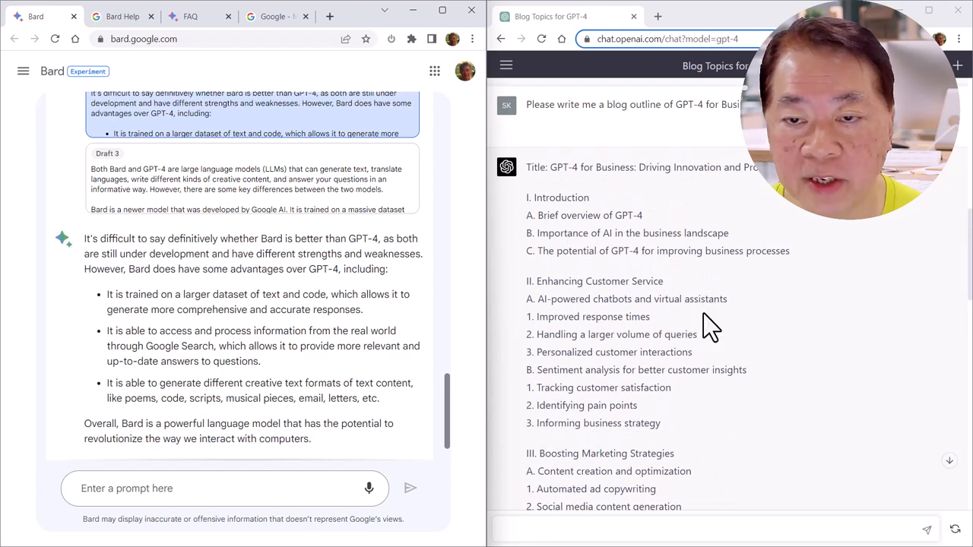
scroll(down, 3)
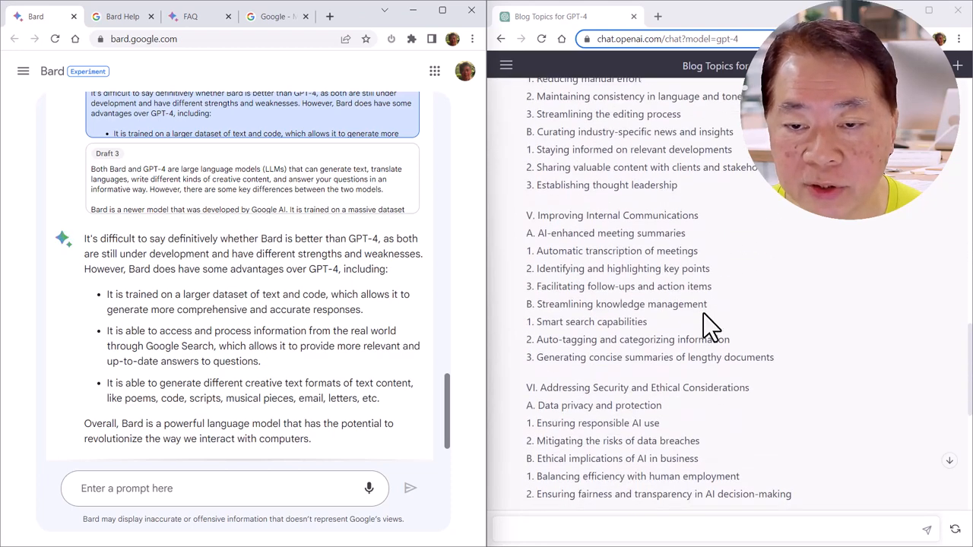
scroll(down, 3)
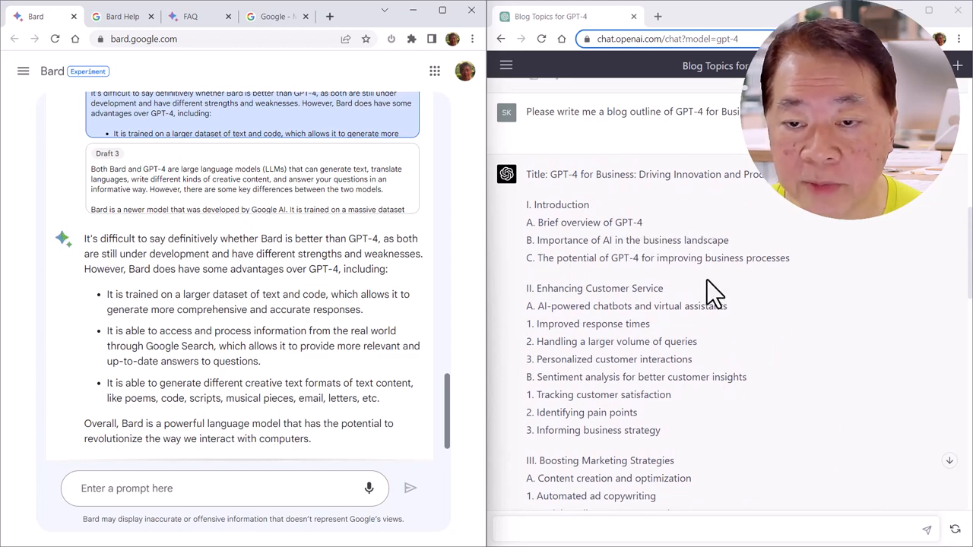
scroll(down, 3)
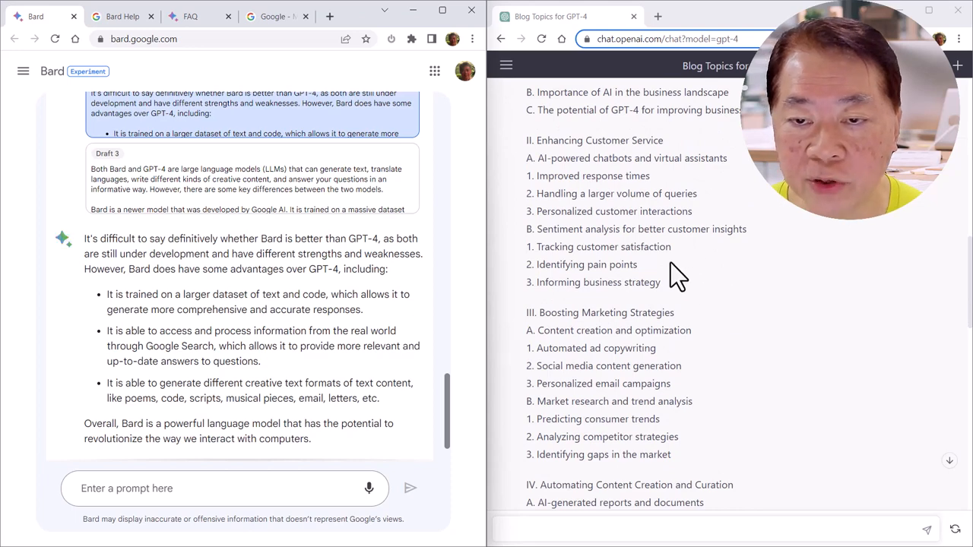
mouse_move(672, 321)
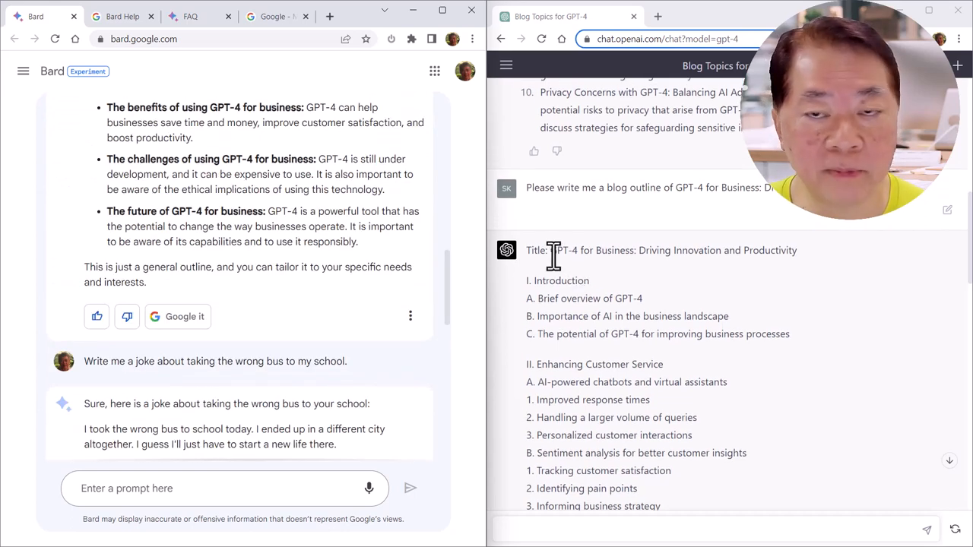
mouse_move(420, 271)
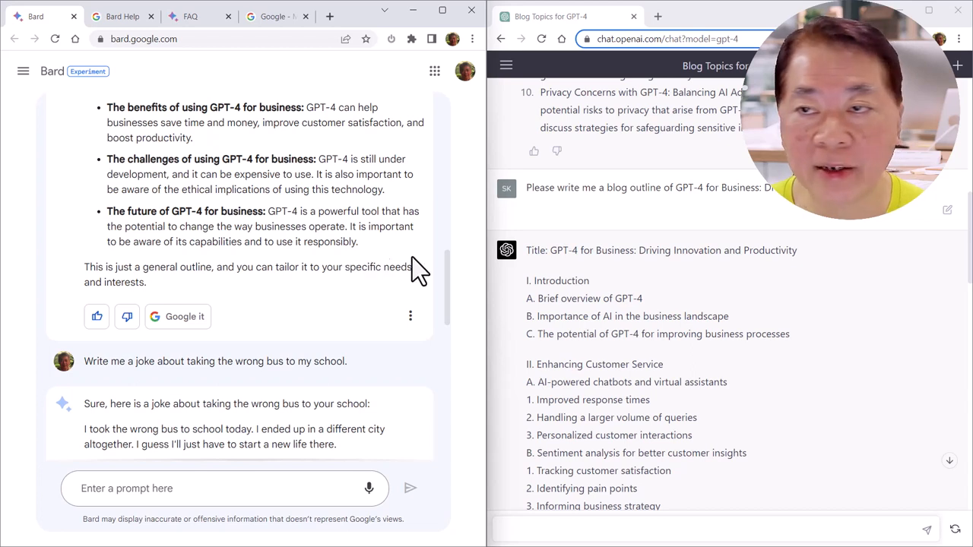
scroll(down, 3)
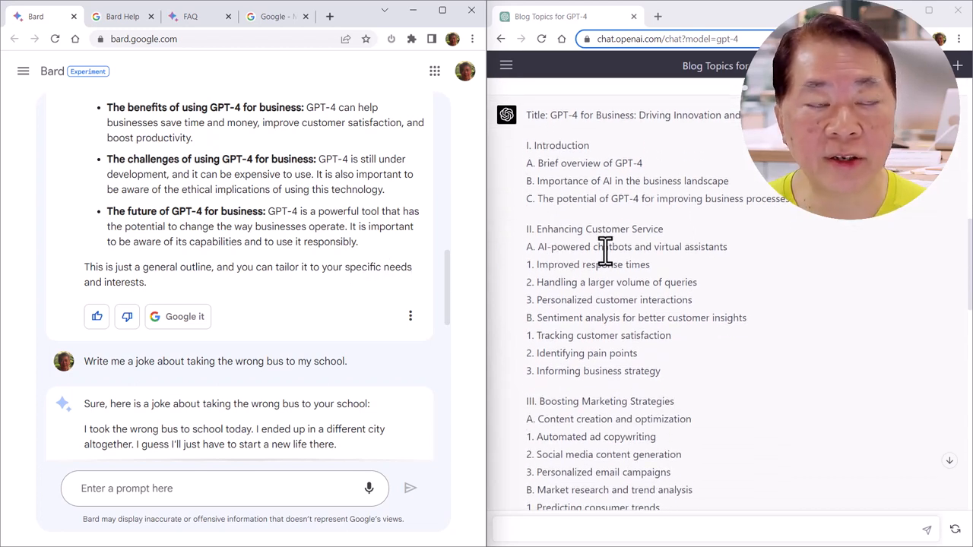